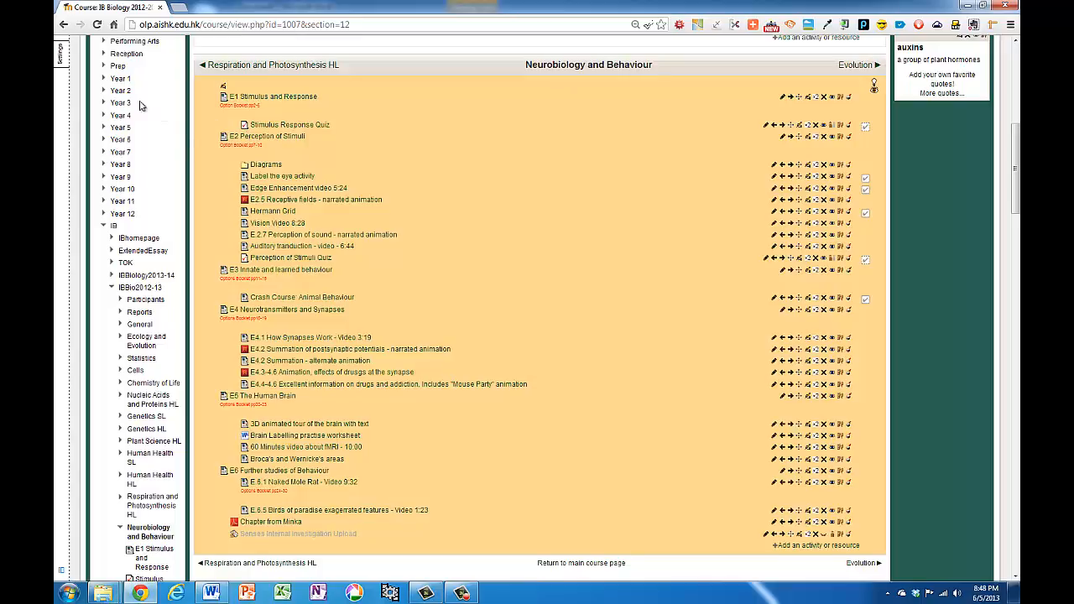
Open the course question bank from Course administration settings.
left_click(60, 52)
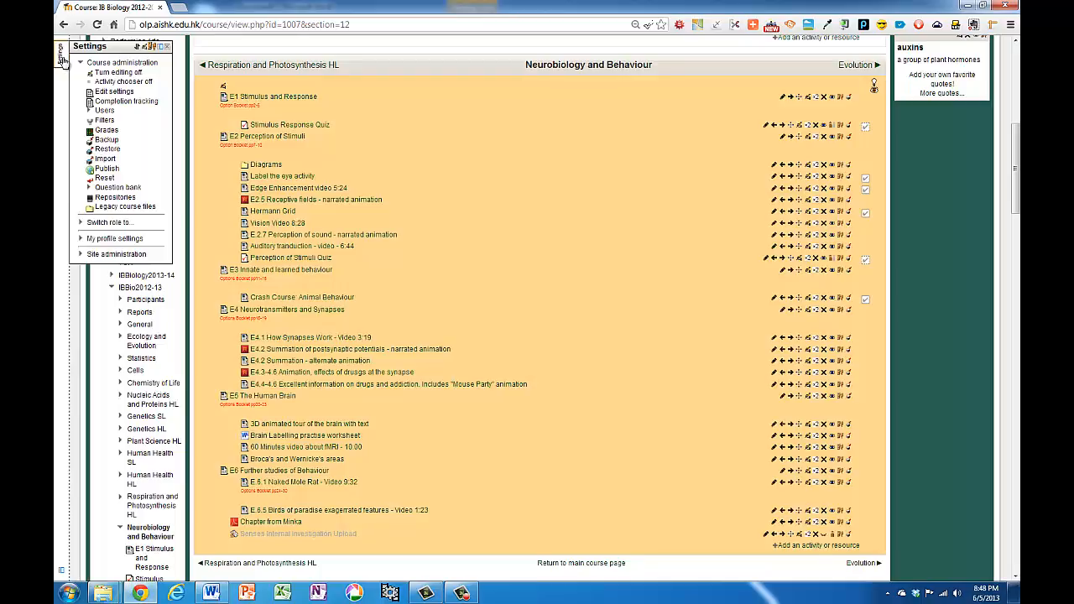
left_click(117, 186)
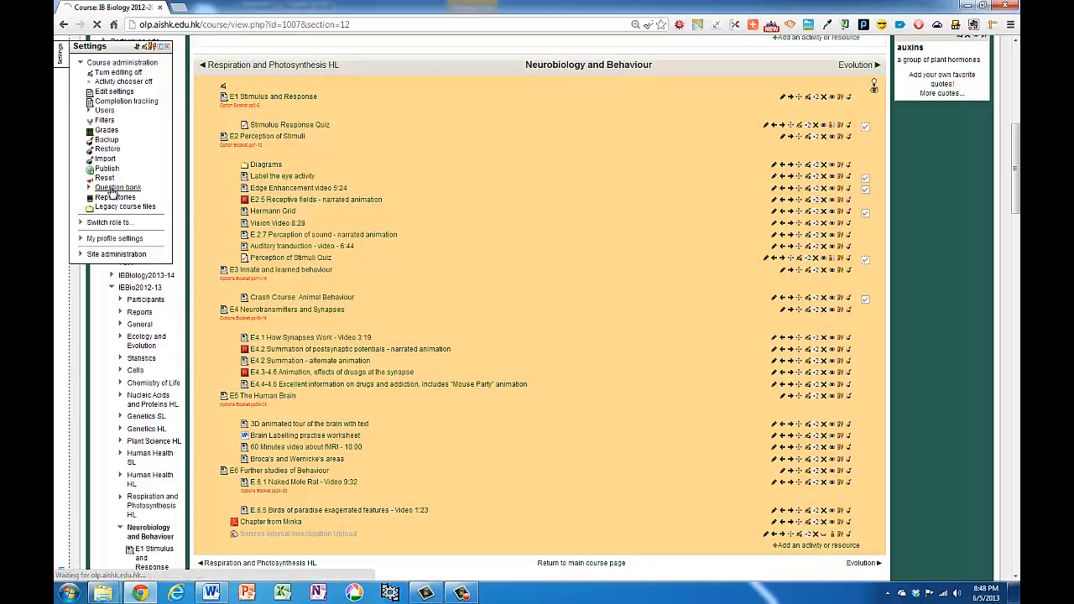
left_click(117, 188)
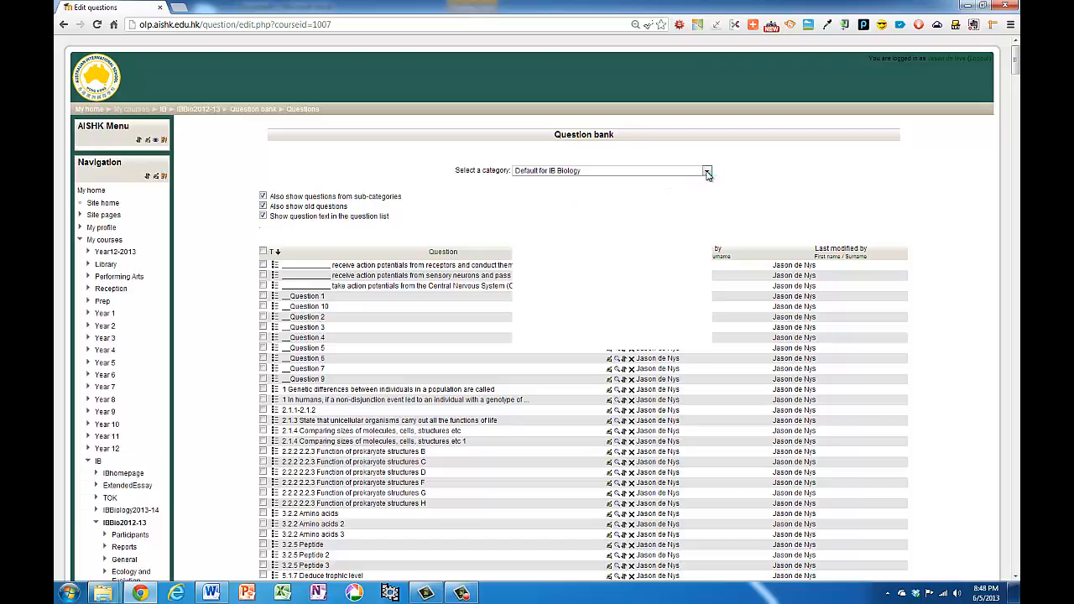
Filter the question bank to the '6.2 The Transport System' category.
left_click(709, 172)
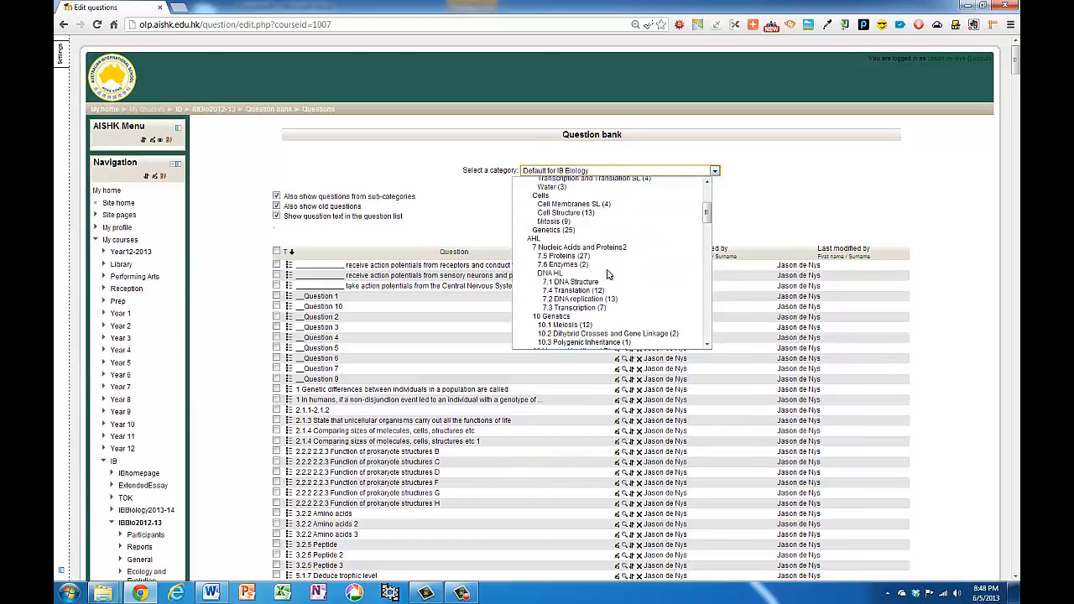
scroll("down", 3)
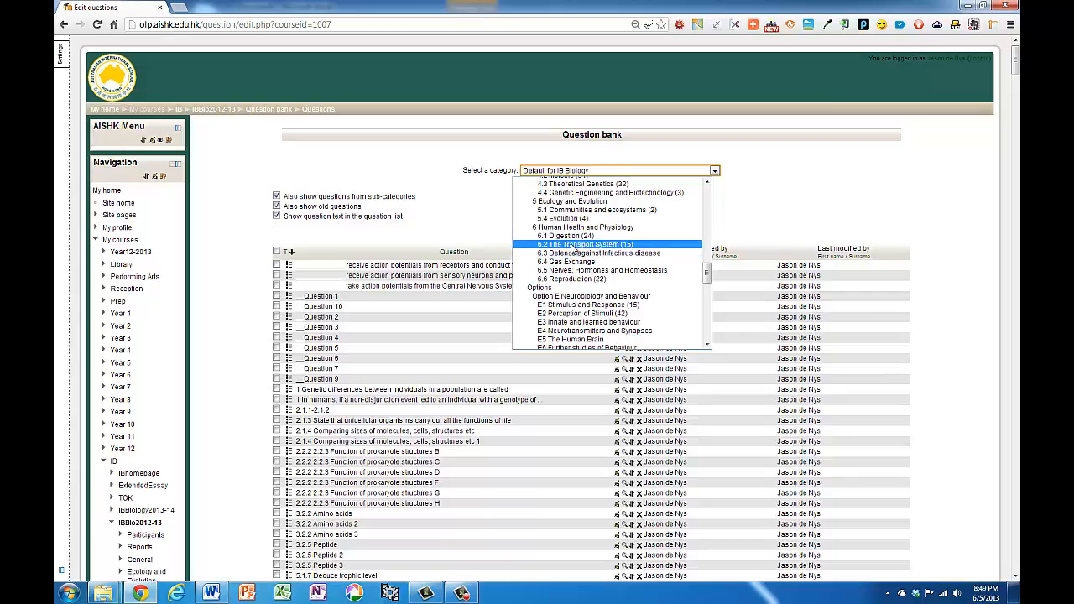
left_click(584, 243)
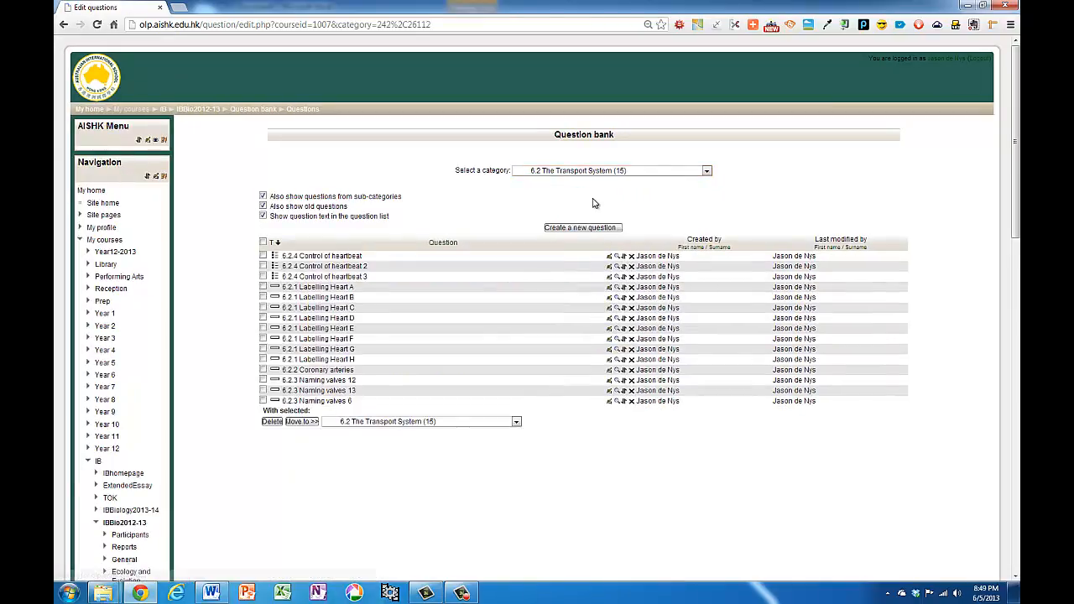
Create a new question of type 'Drag and drop onto image'.
left_click(580, 228)
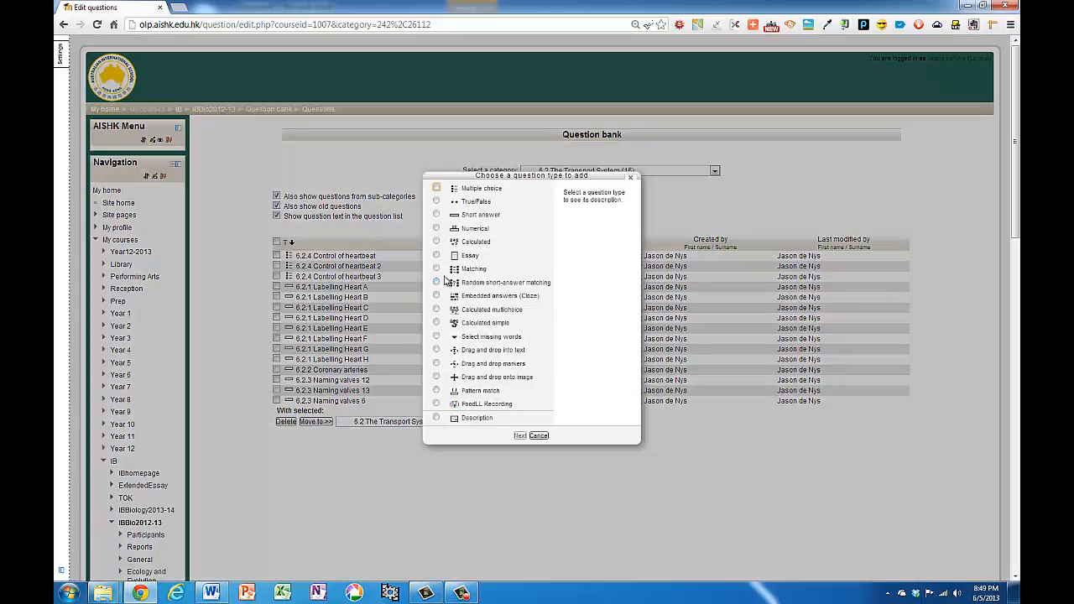
mouse_move(443, 372)
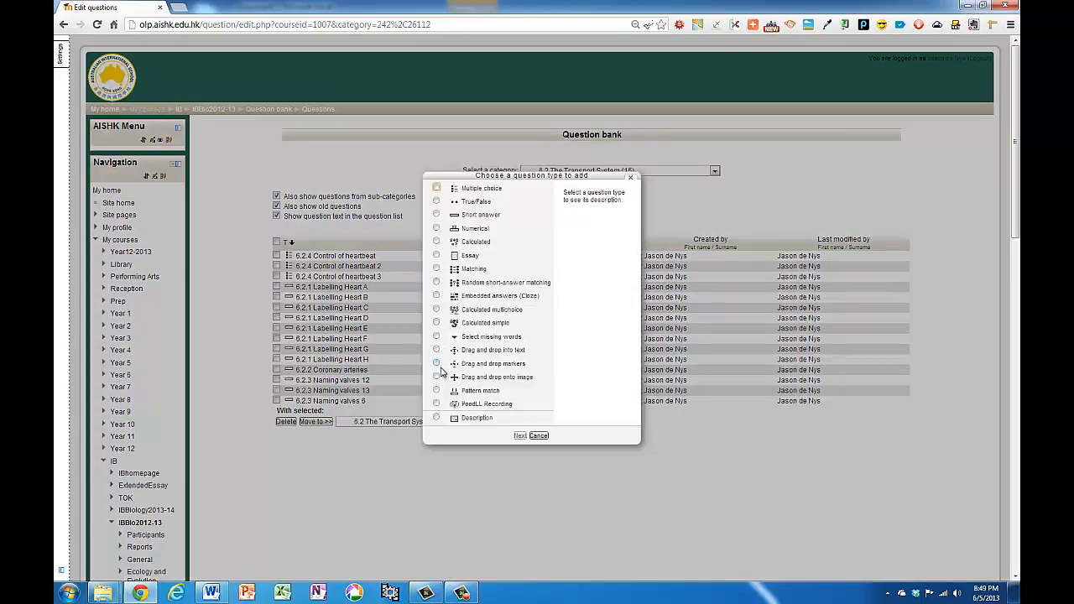
left_click(436, 376)
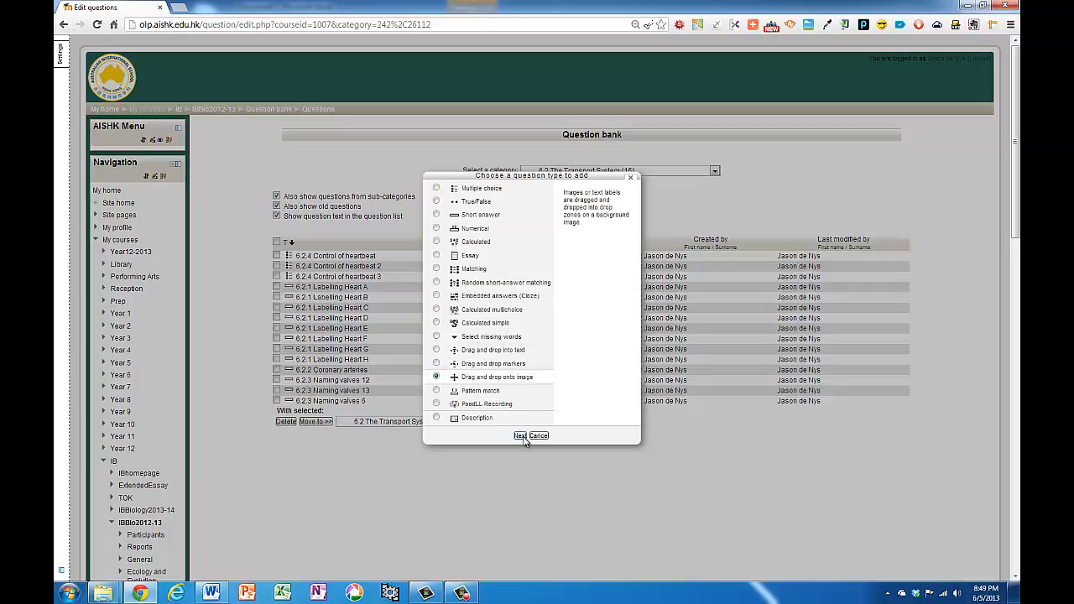
left_click(521, 436)
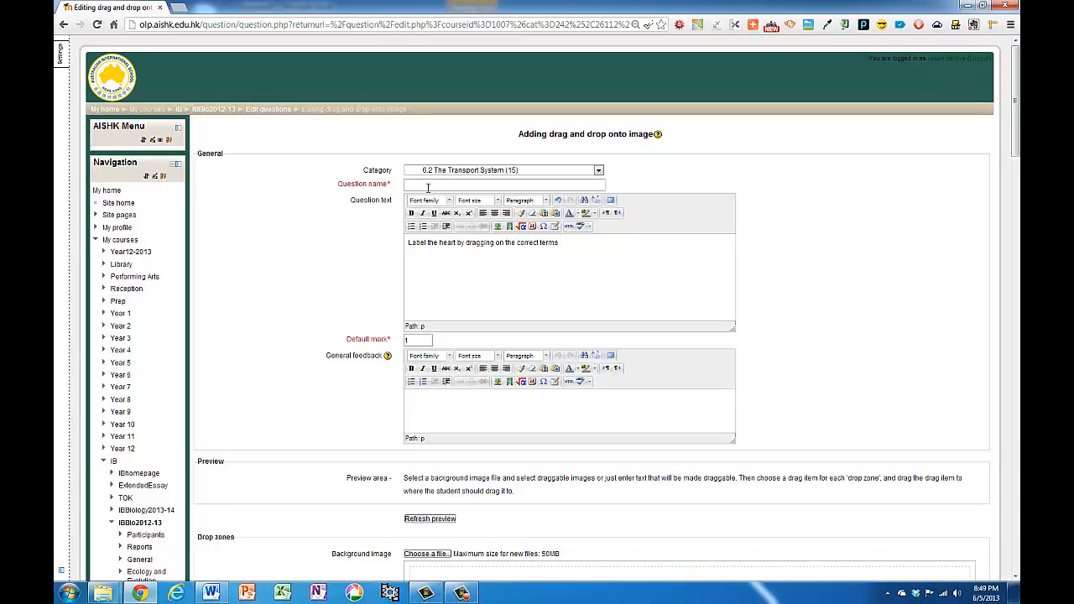
Name the question 'Label the heart by dragging on the correct terms', matching its text.
triple_click(483, 242)
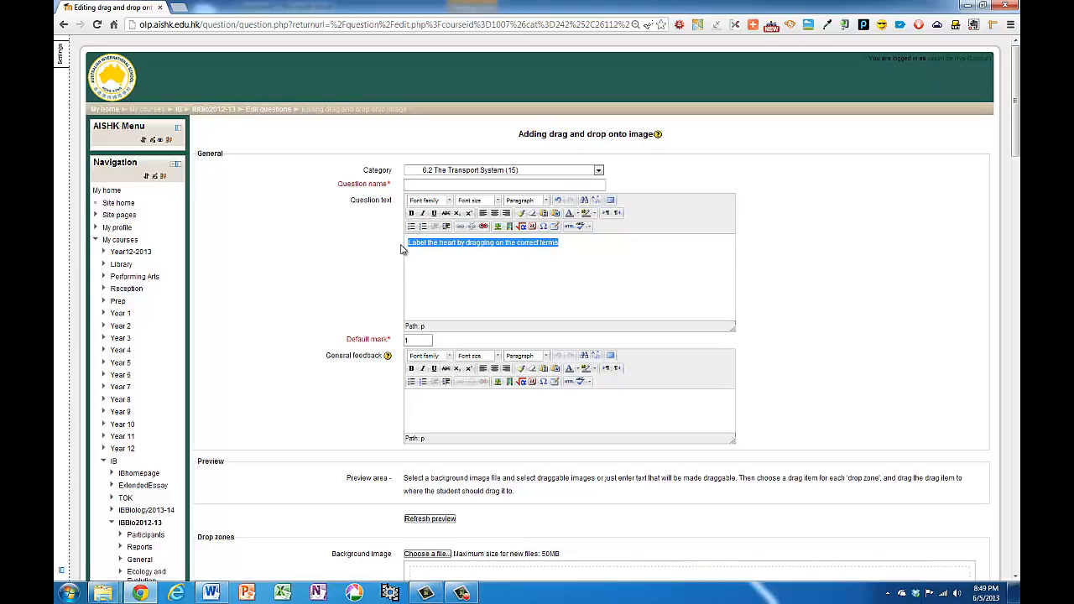
left_click(501, 183)
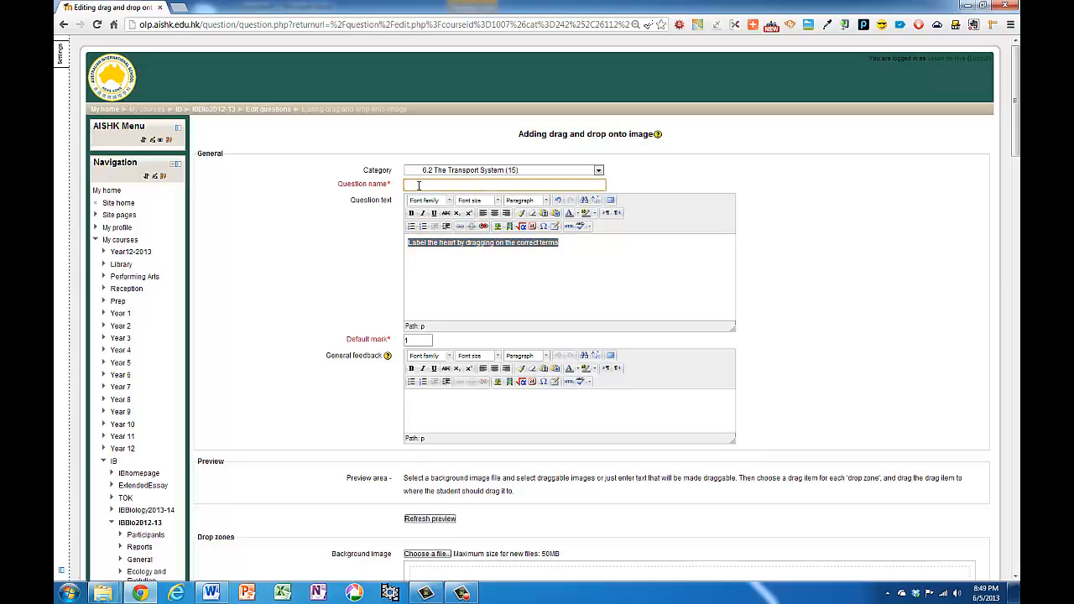
type("Label the heart by dragging on the correct terms")
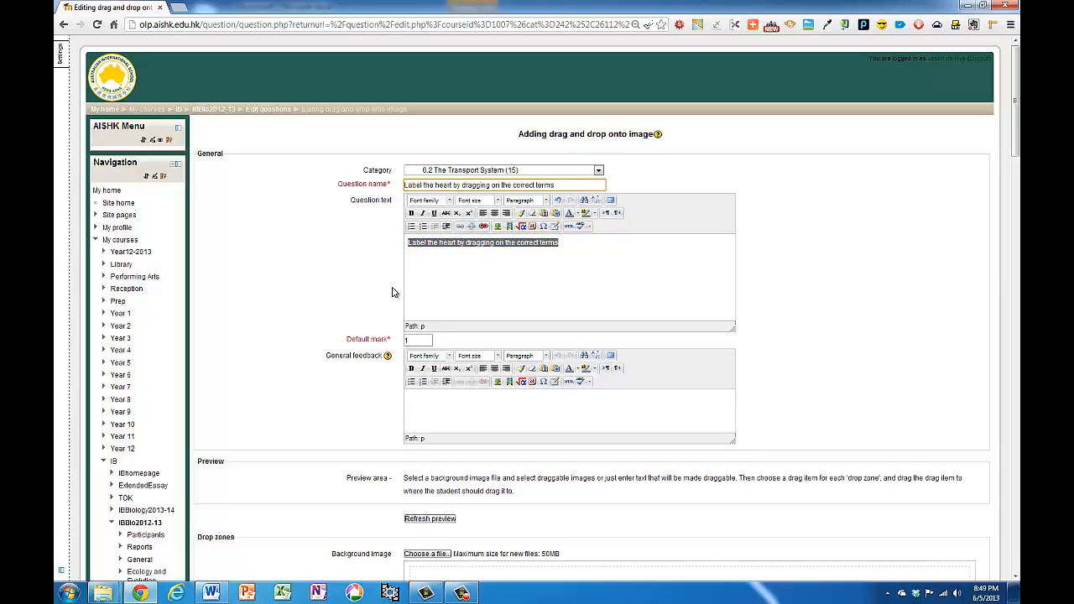
Check the Default mark field and move down to the Drop zones section.
scroll("down", 3)
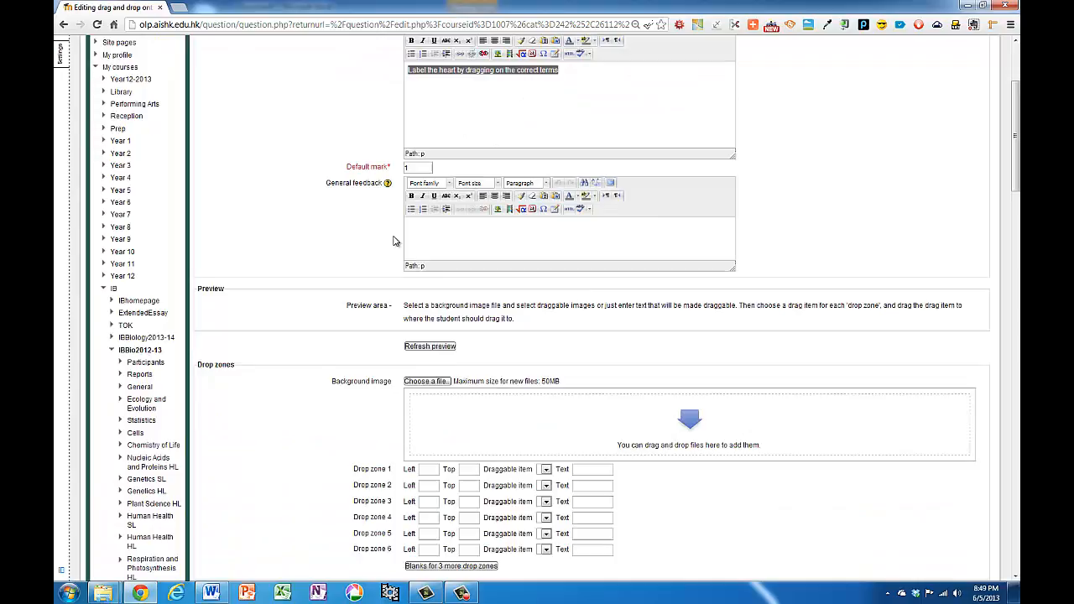
scroll("up", 3)
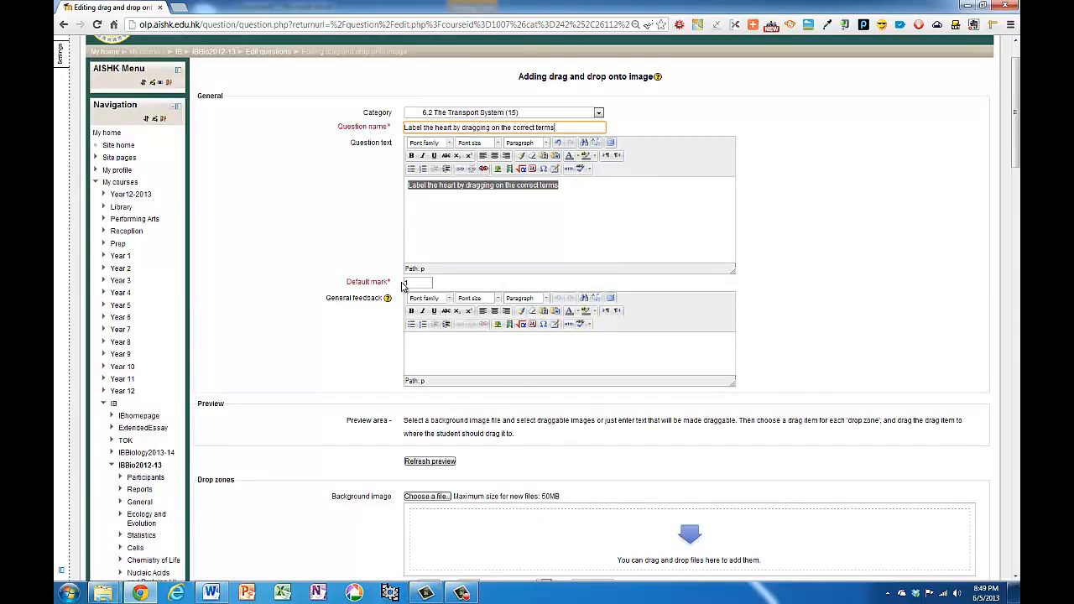
left_click(416, 282)
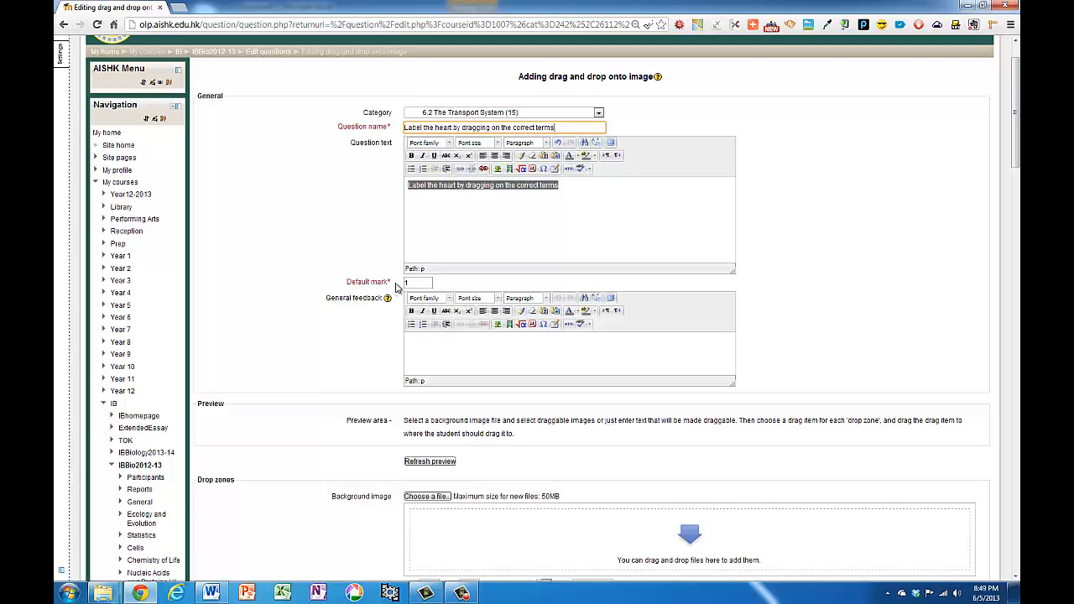
scroll("down", 3)
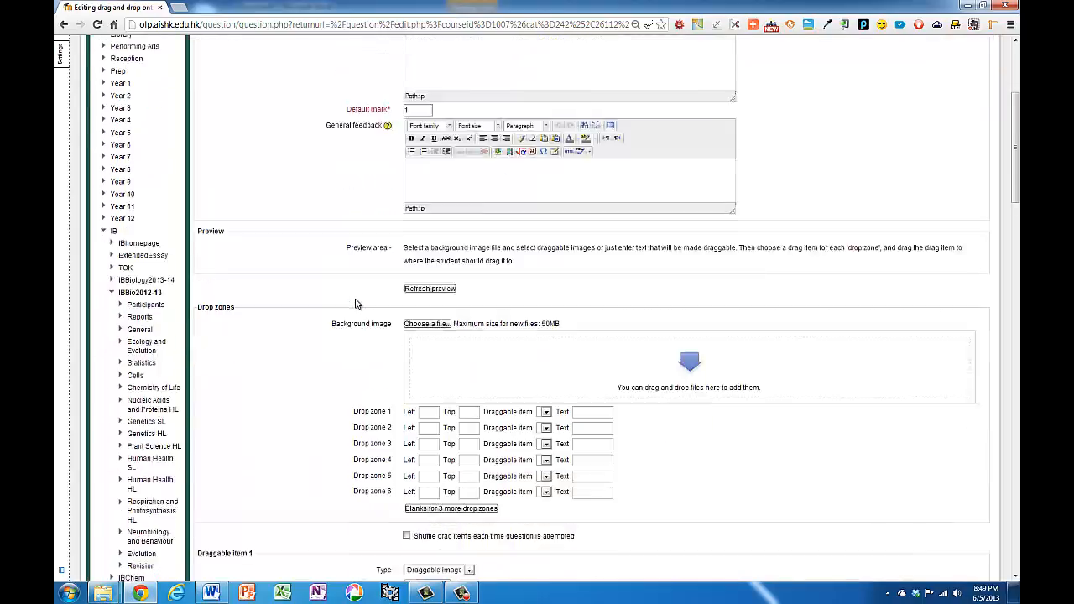
scroll("down", 3)
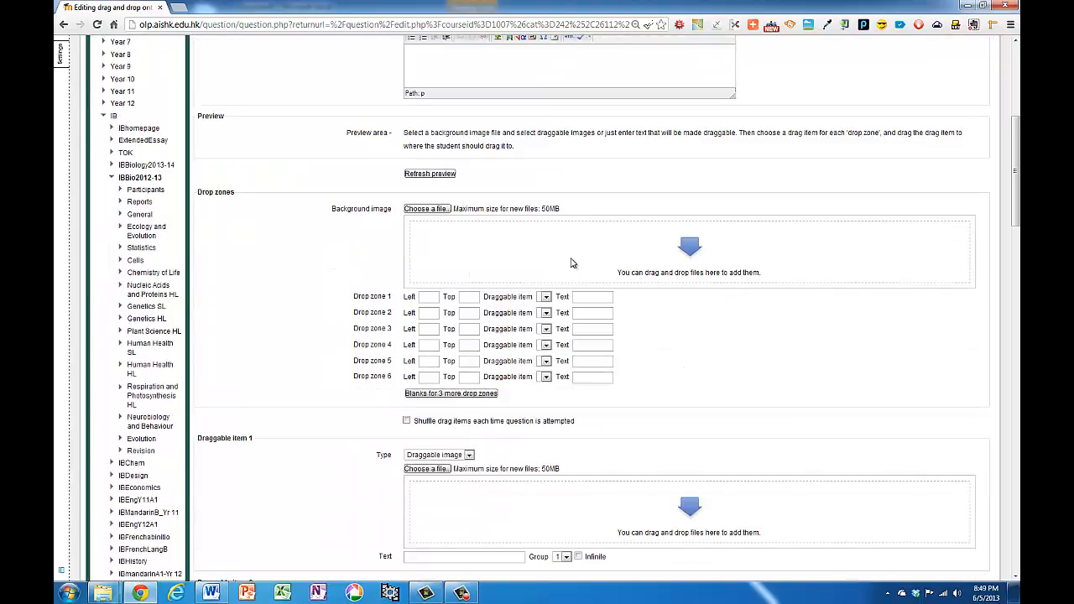
mouse_move(453, 238)
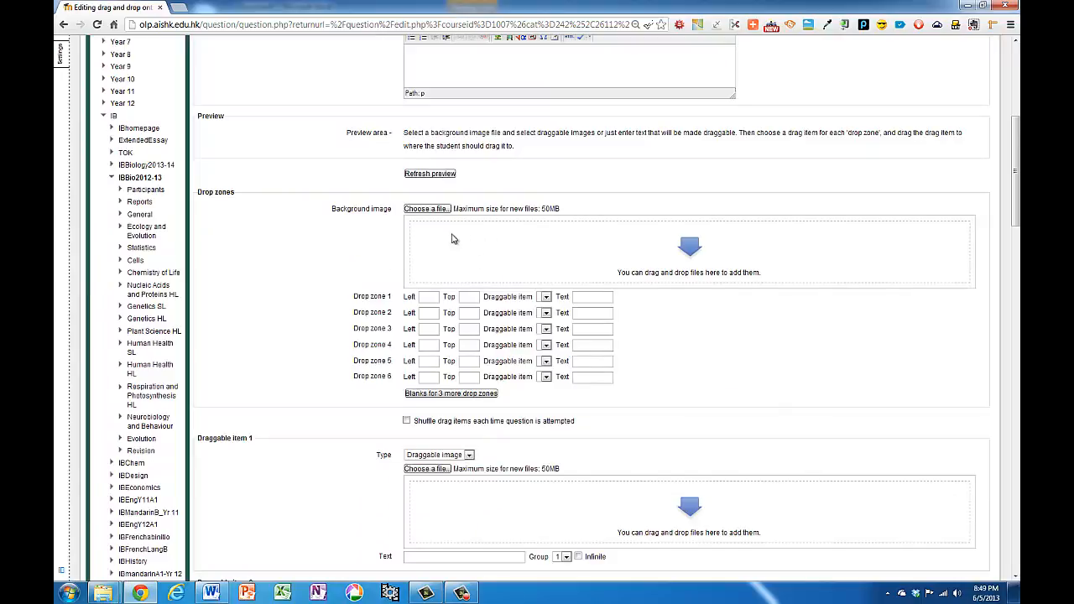
Choose an image file from the computer to upload as the background image.
left_click(426, 208)
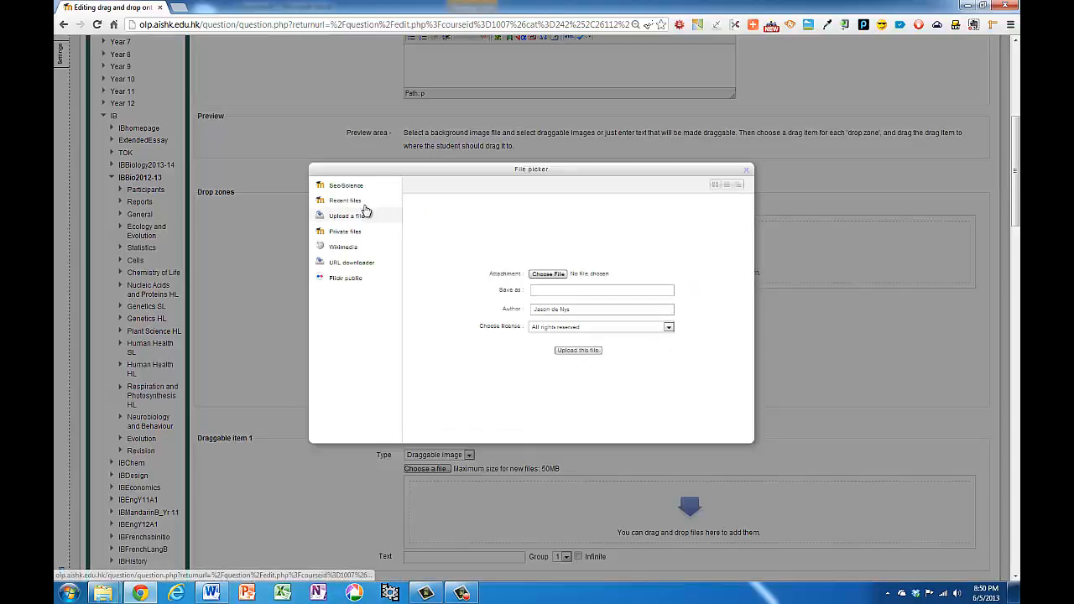
left_click(548, 274)
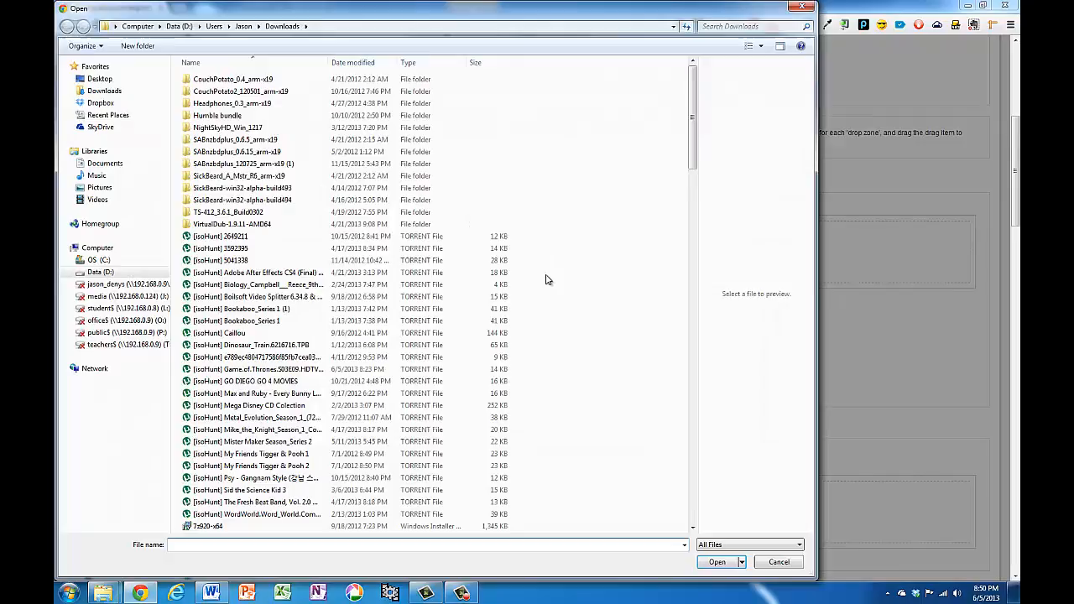
left_click(101, 102)
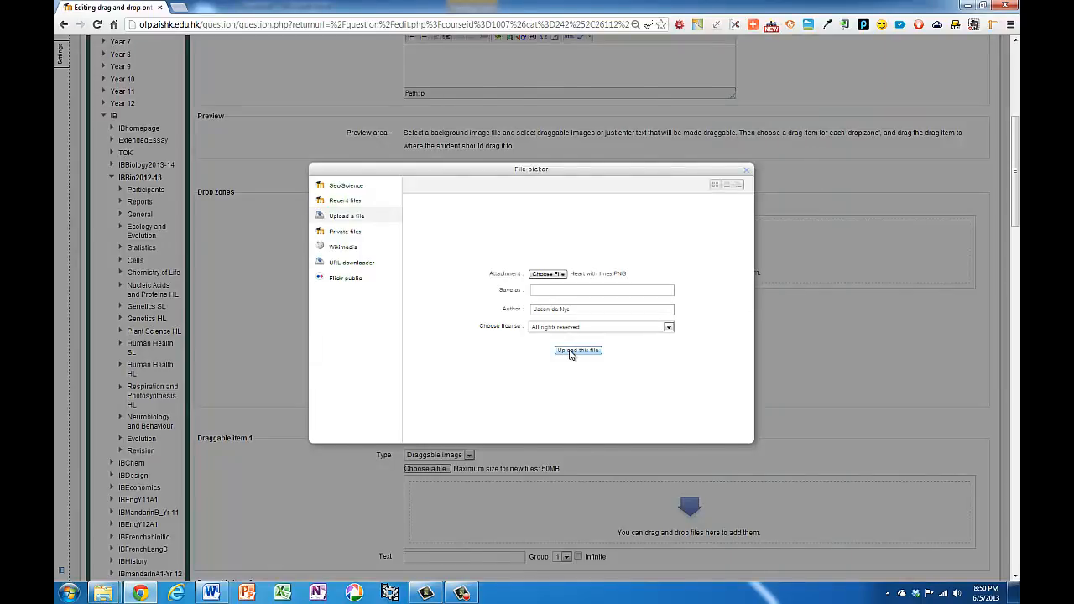
left_click(211, 594)
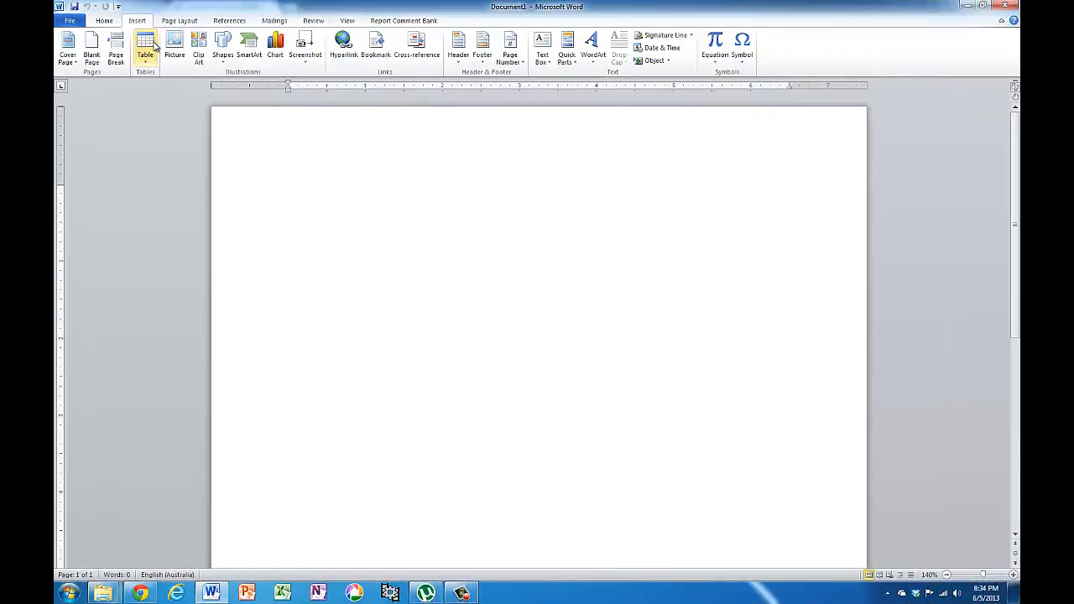
Insert the heart diagram picture onto the blank Word page.
left_click(175, 42)
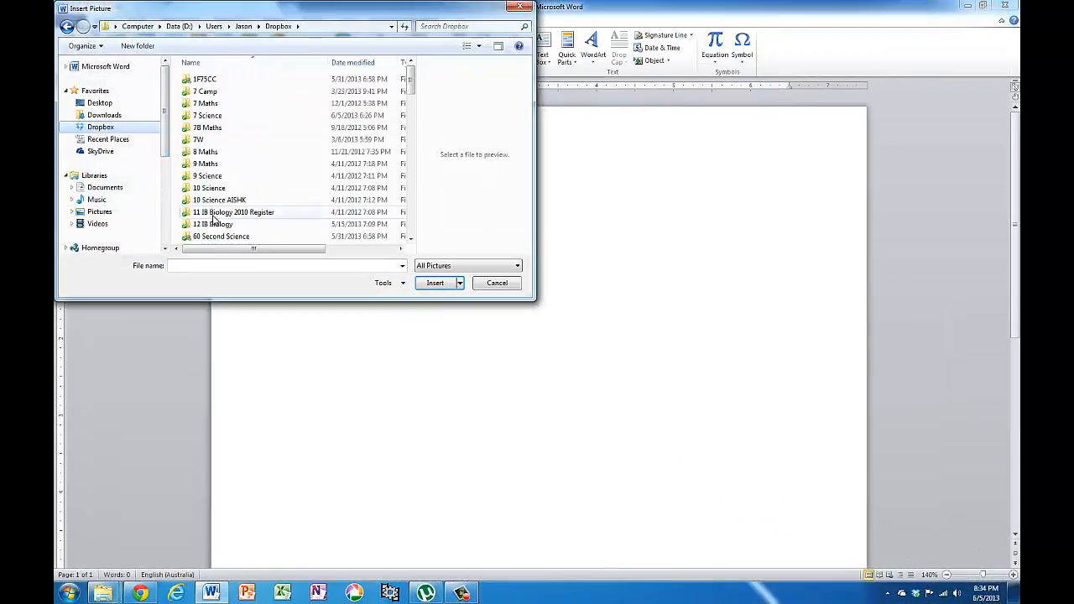
left_click(435, 282)
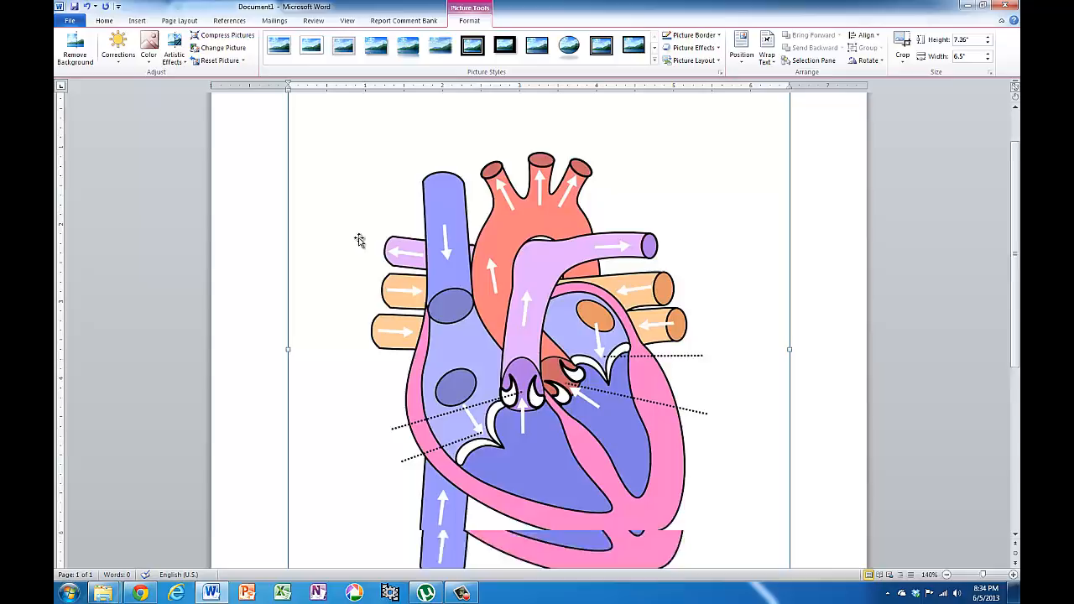
left_click(228, 49)
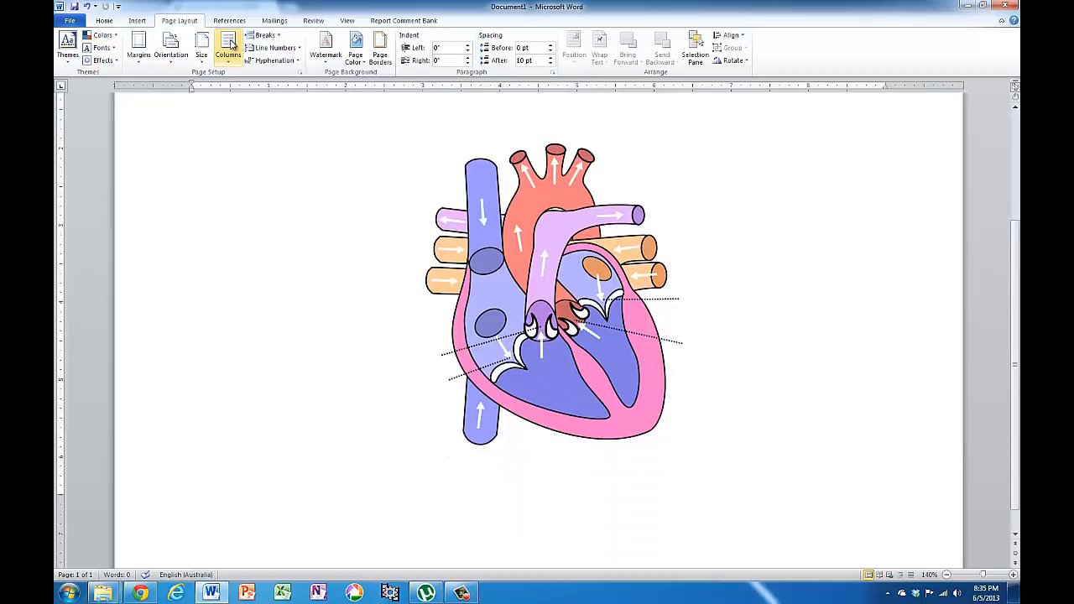
Draw pointer lines to the heart's parts using the Line shape.
left_click(137, 20)
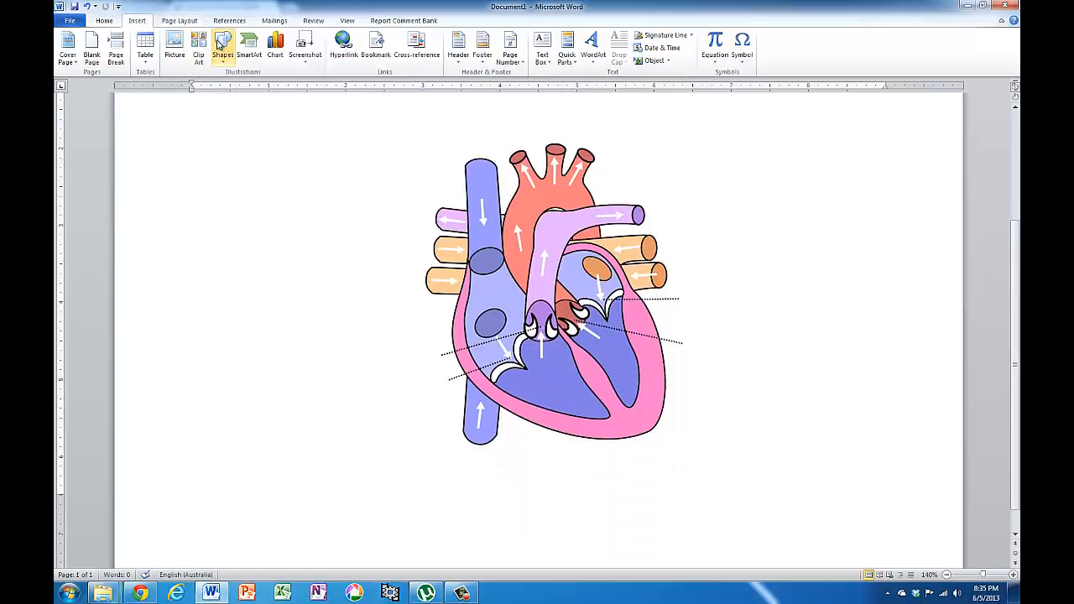
left_click(222, 47)
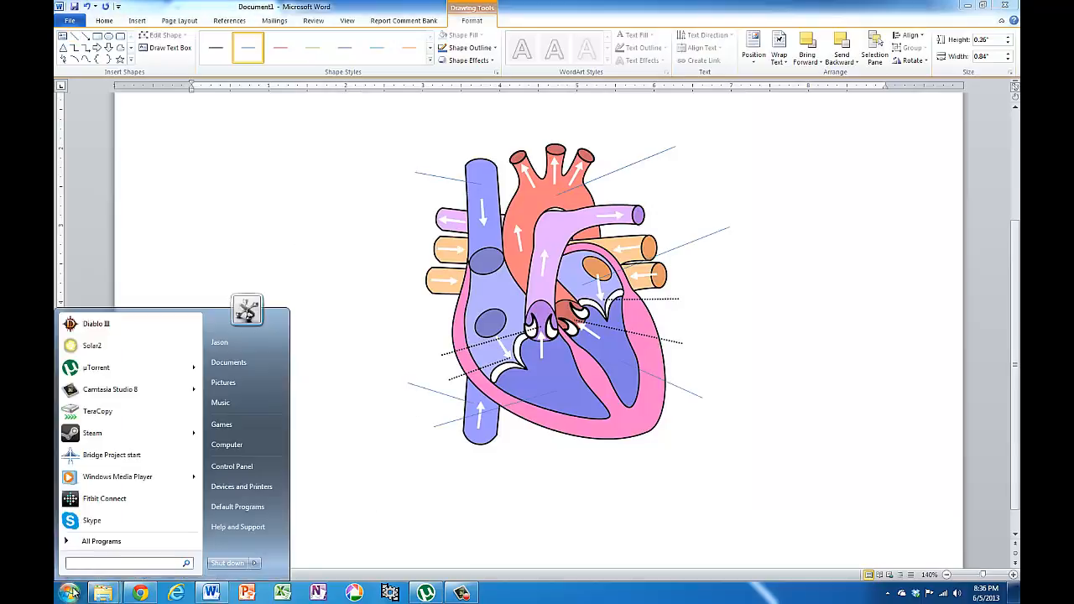
Snip a rectangle around the heart diagram with its label lines and save it as a PNG.
type("sni")
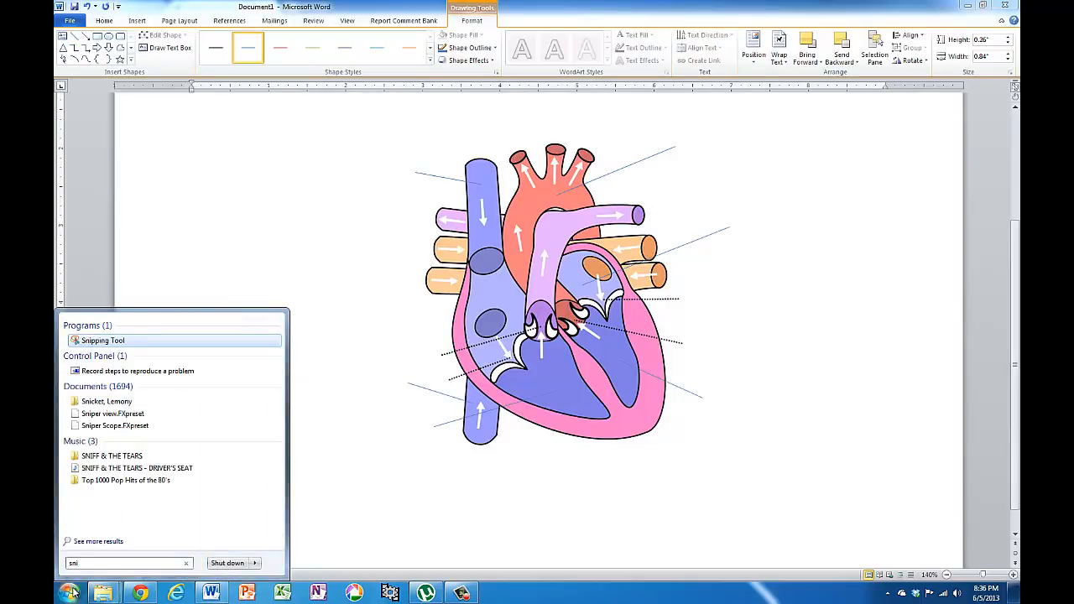
left_click(102, 339)
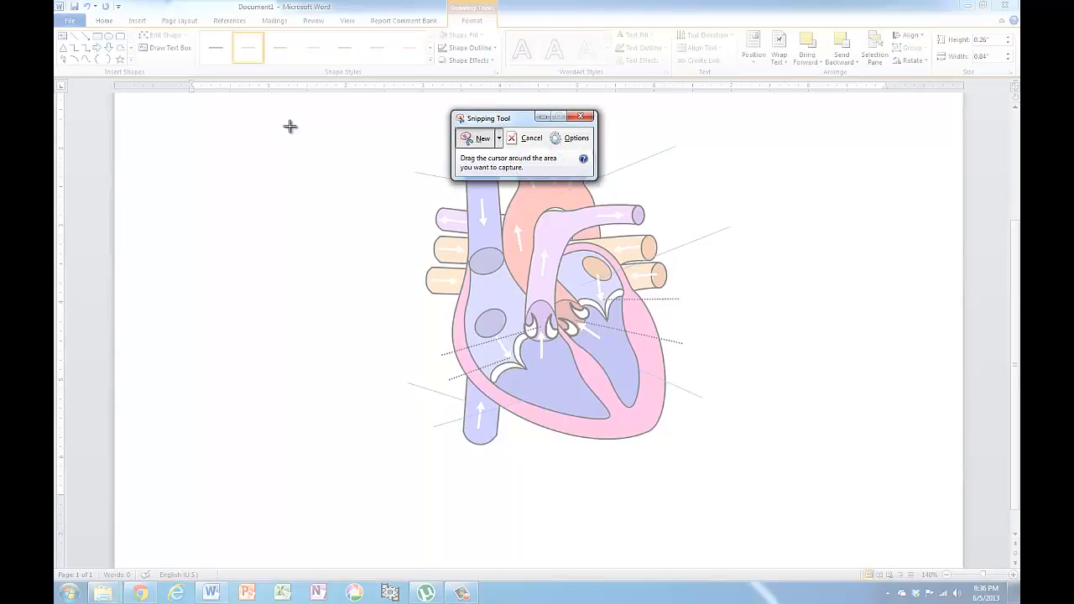
mouse_move(268, 114)
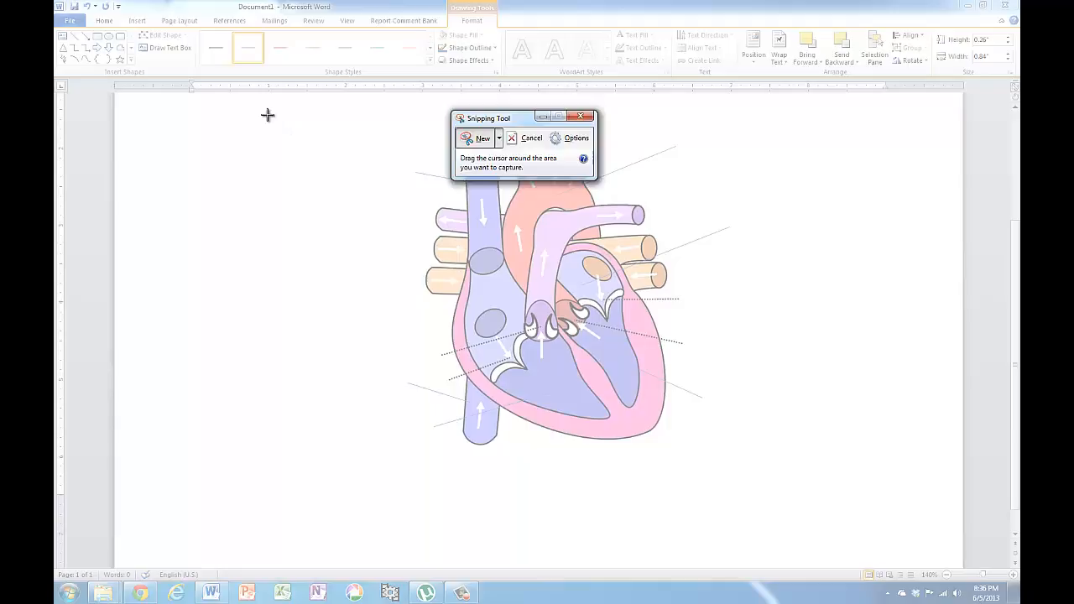
left_click_drag(269, 114, 873, 483)
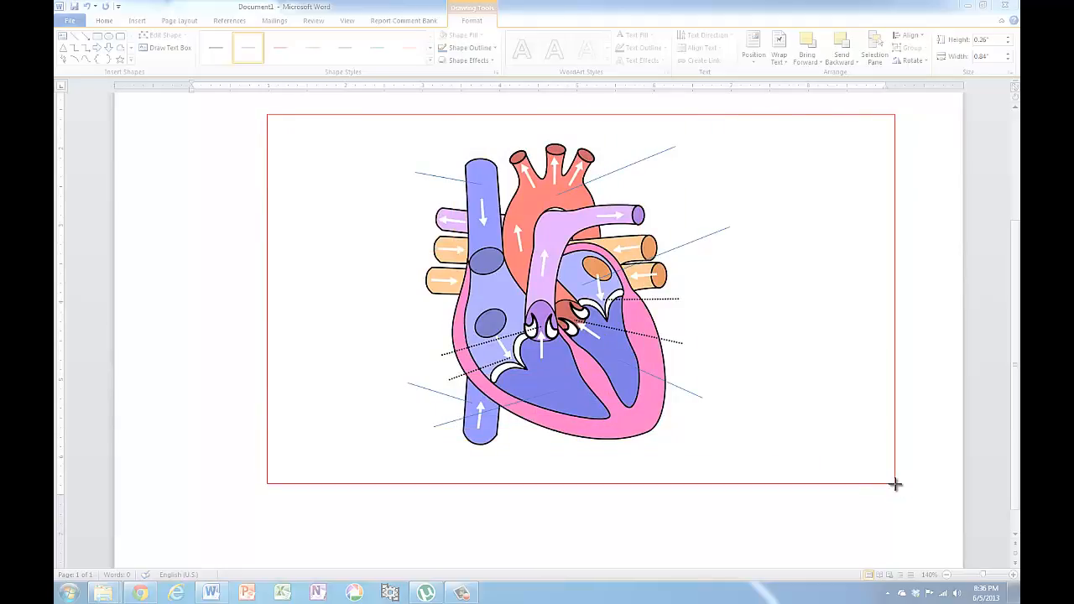
left_click(495, 592)
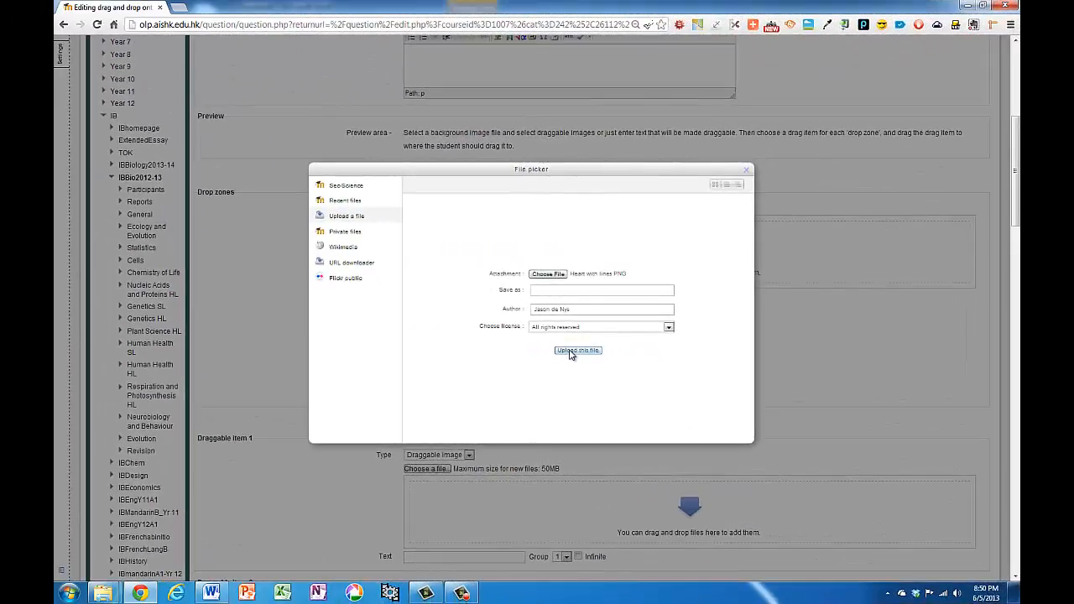
Upload the heart PNG so it appears as the background in the preview.
left_click(577, 351)
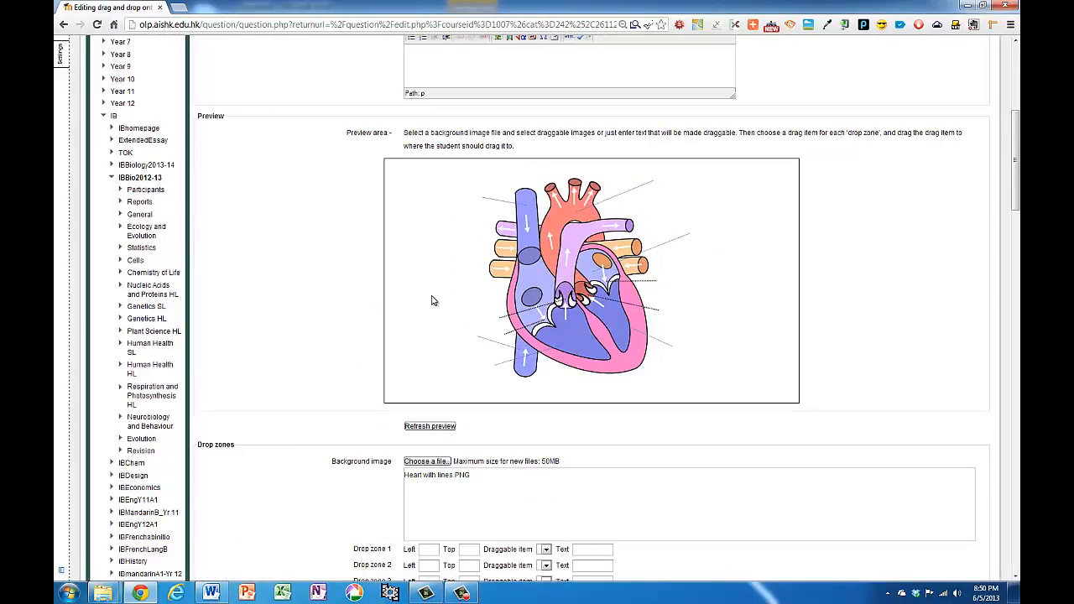
mouse_move(339, 299)
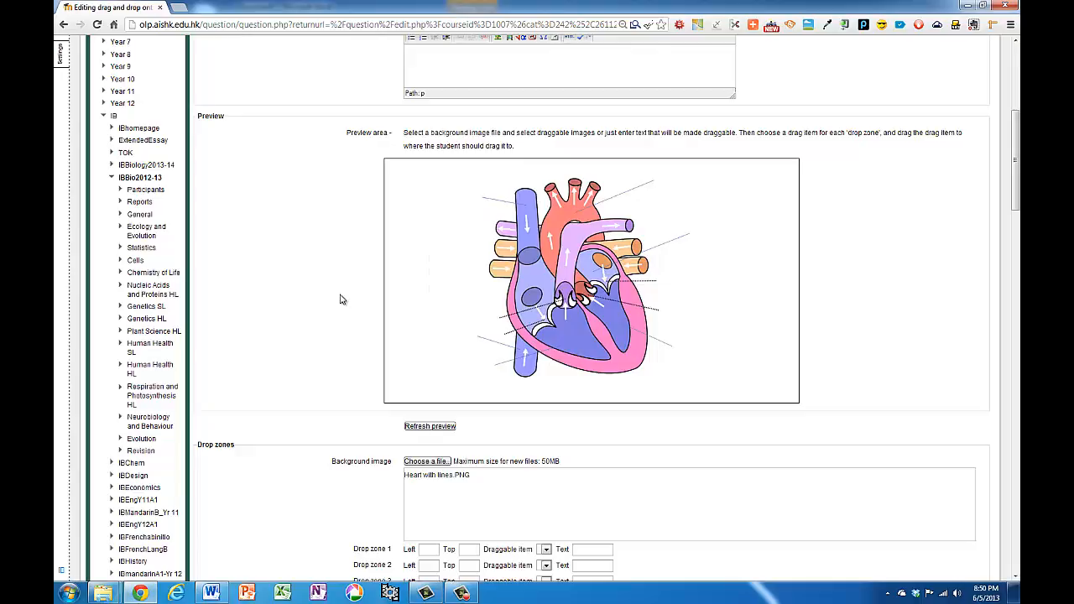
mouse_move(495, 269)
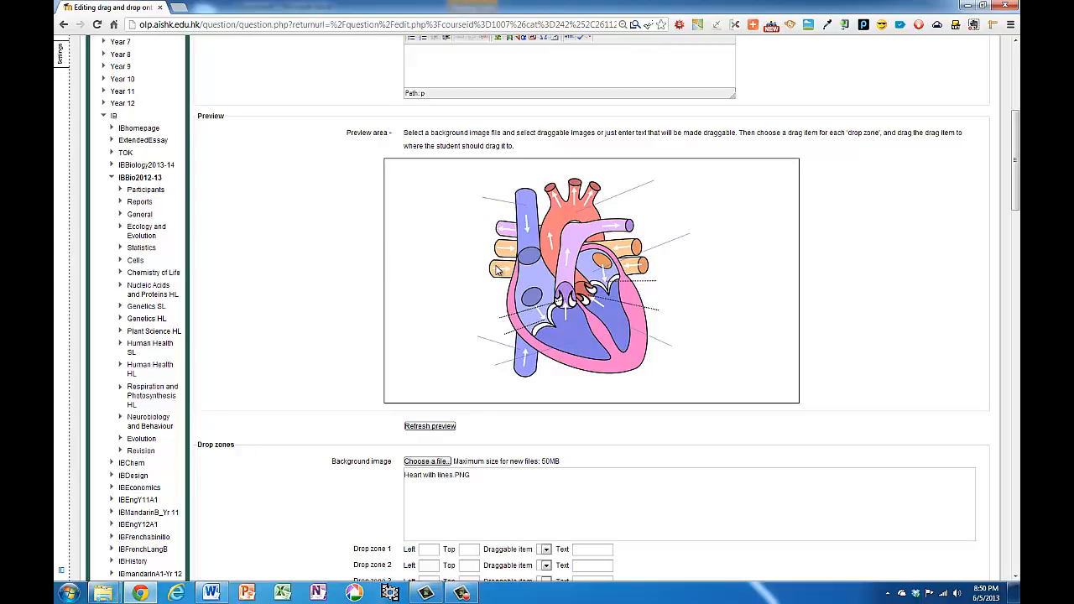
mouse_move(644, 192)
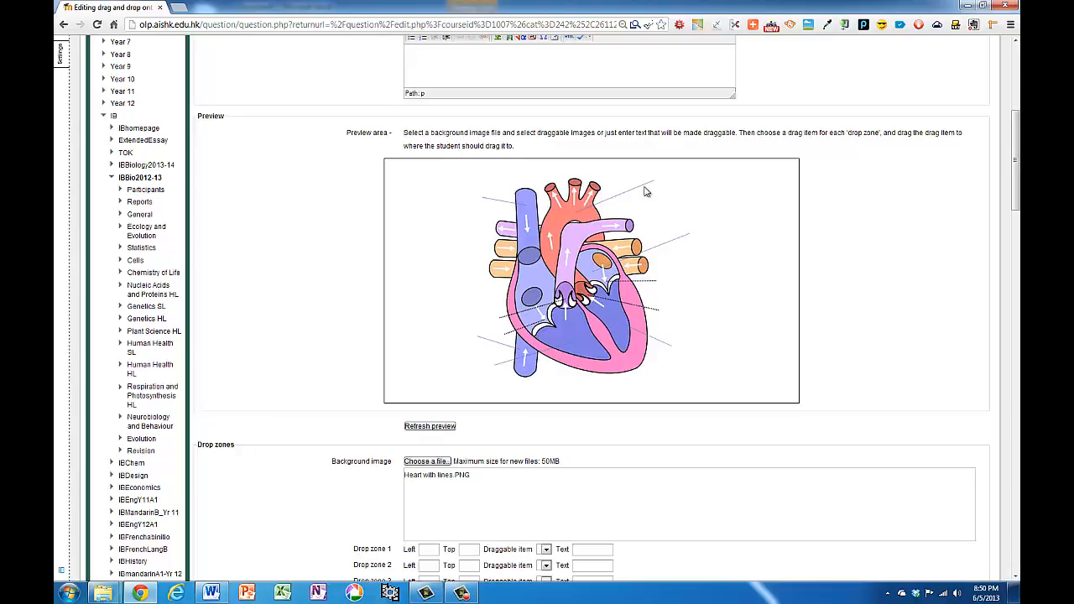
mouse_move(799, 166)
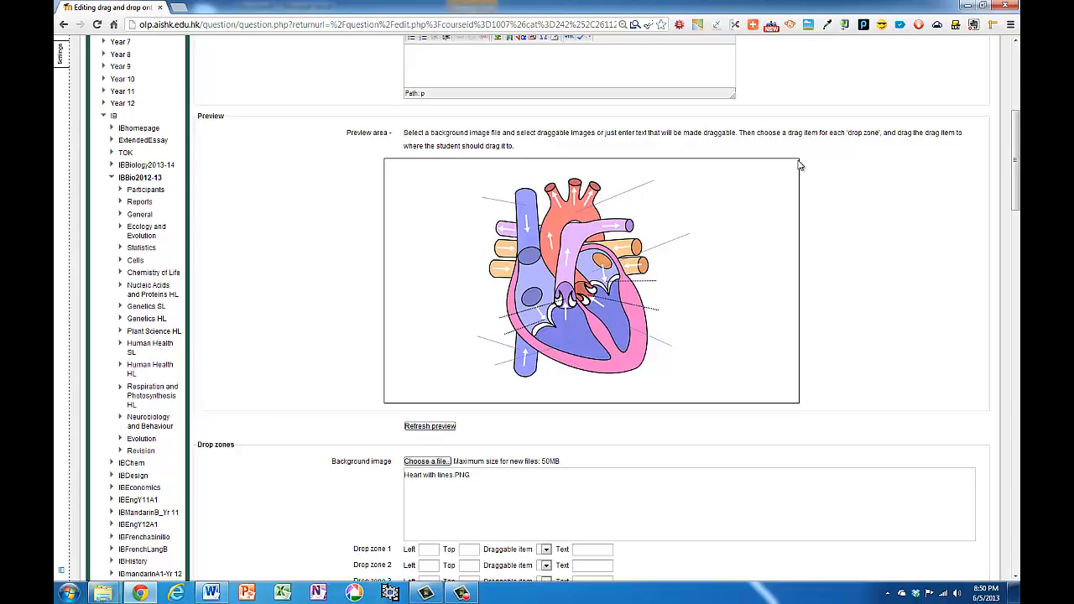
mouse_move(802, 377)
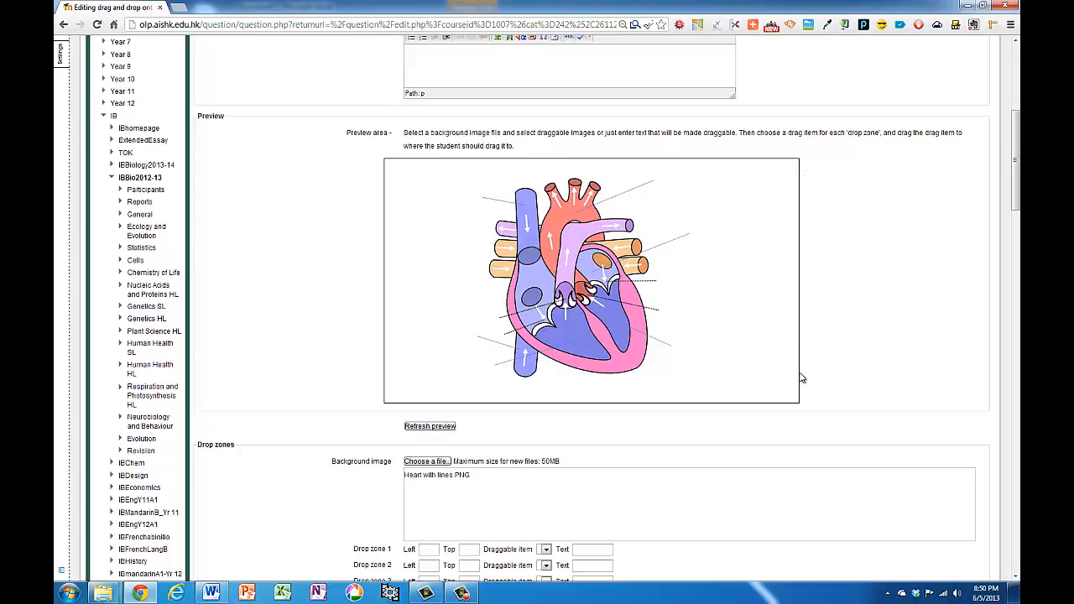
mouse_move(752, 362)
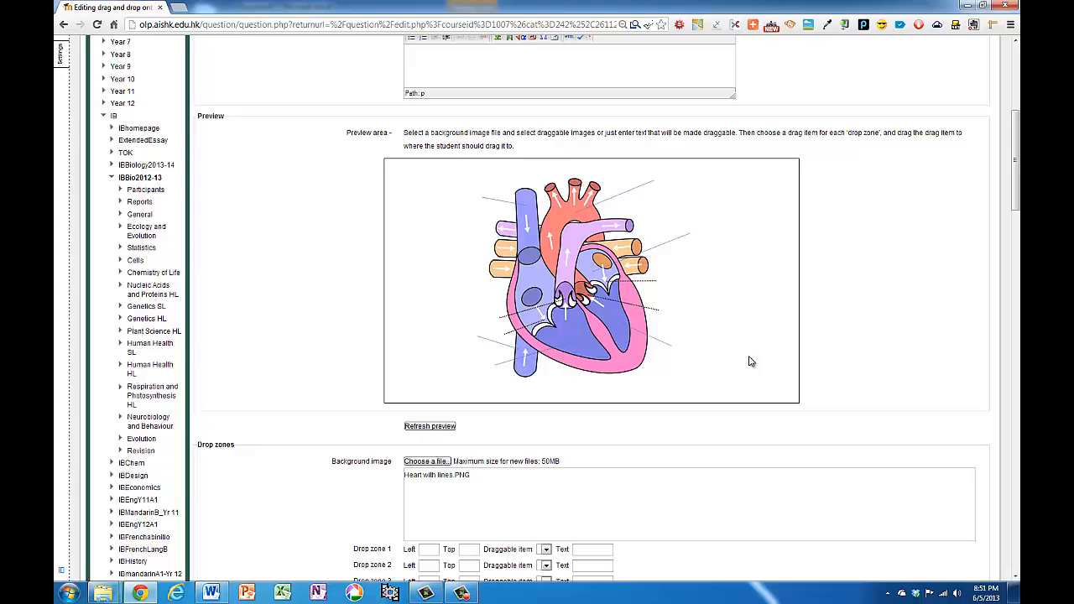
mouse_move(597, 351)
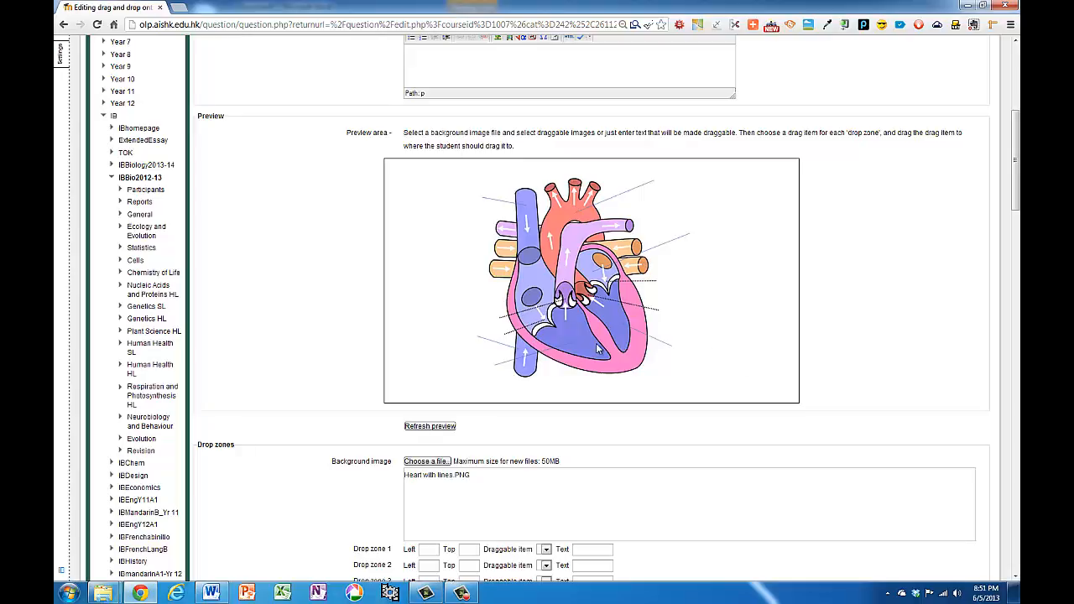
scroll("down", 3)
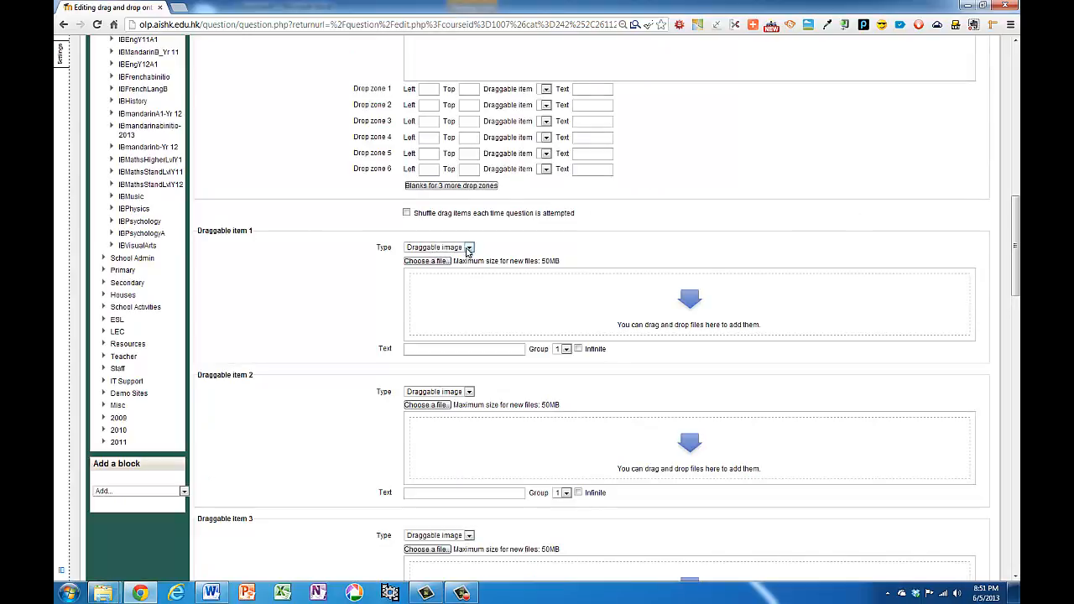
Enter the first six draggable text labels, starting with Aorta.
left_click(470, 247)
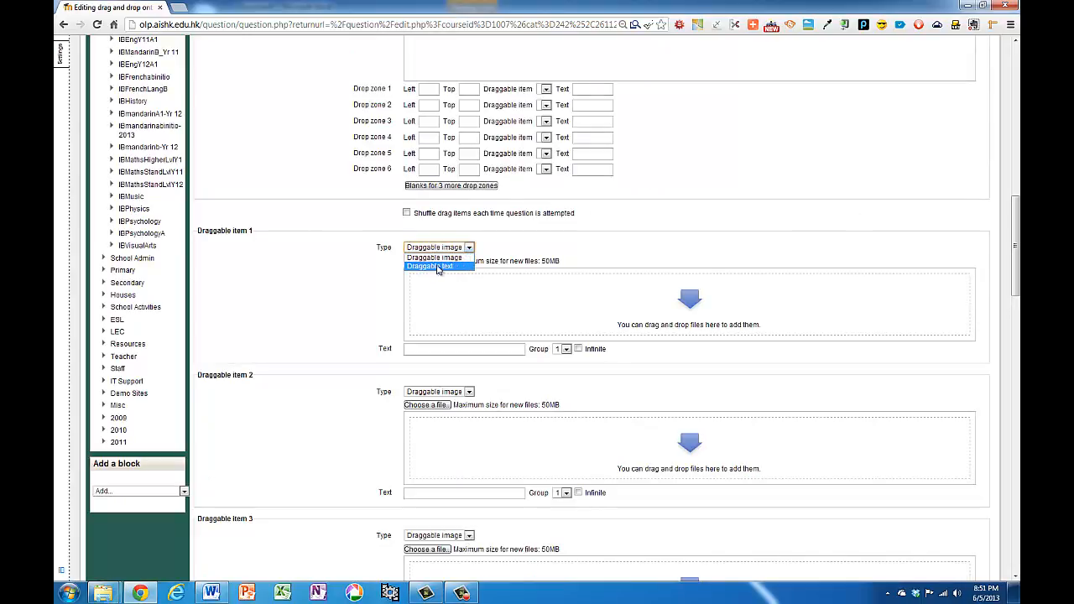
left_click(430, 265)
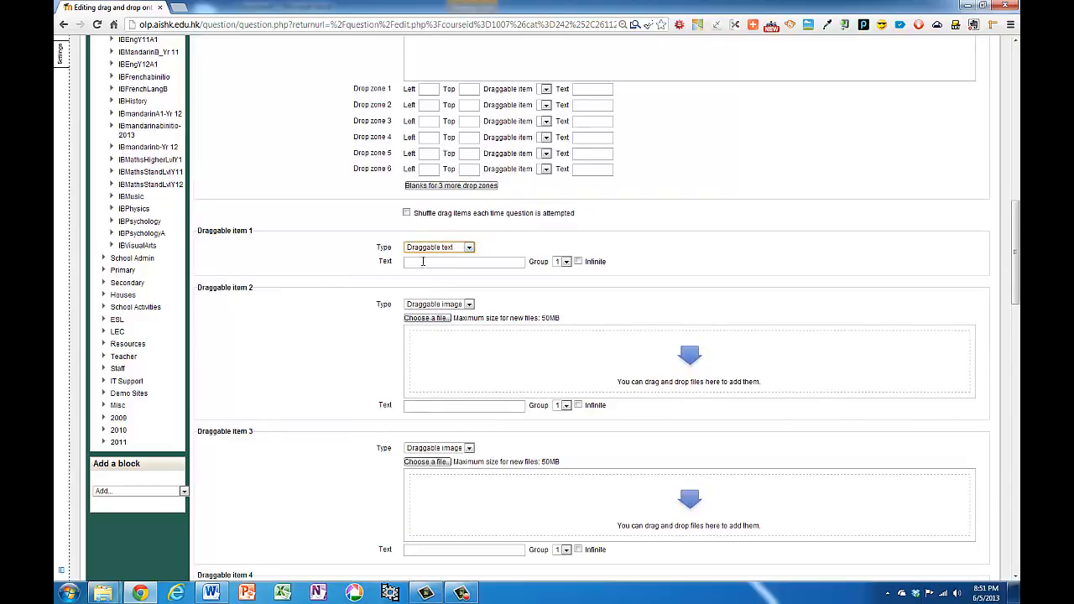
type("A")
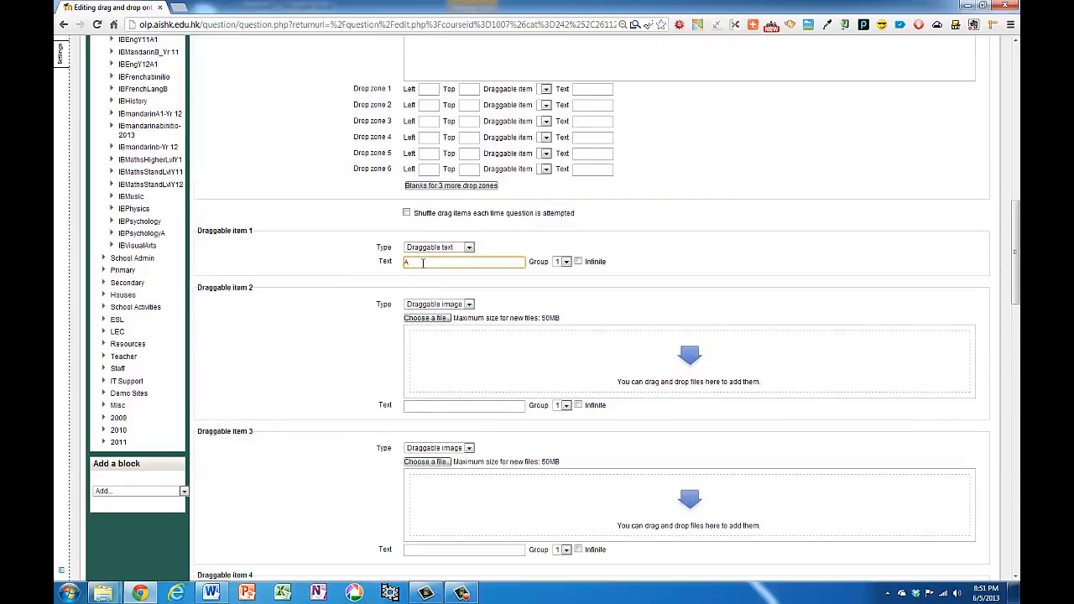
scroll("down", 3)
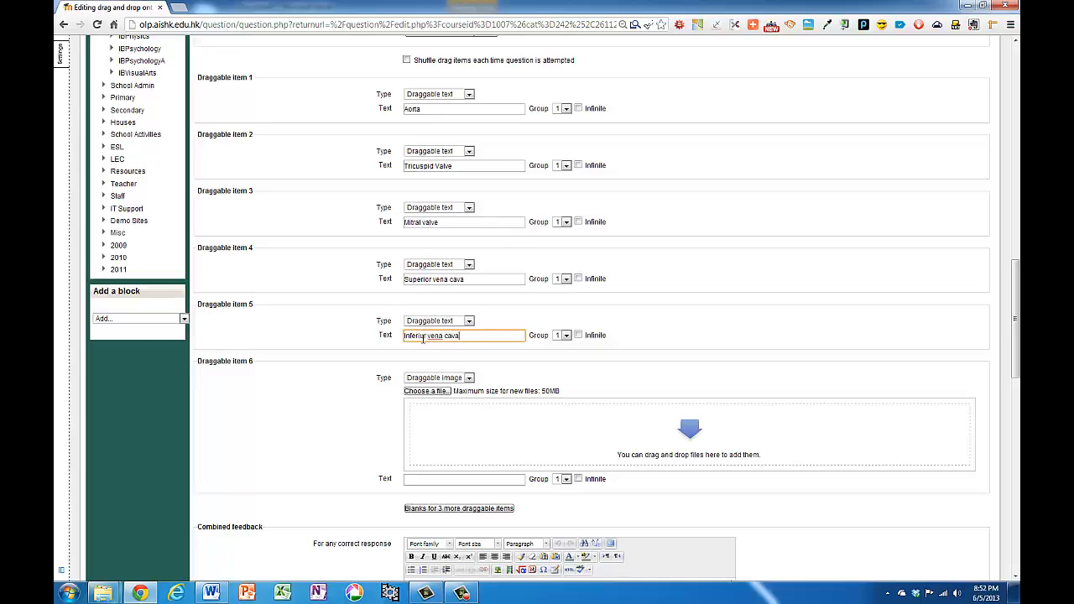
left_click(467, 377)
type("Left atrium")
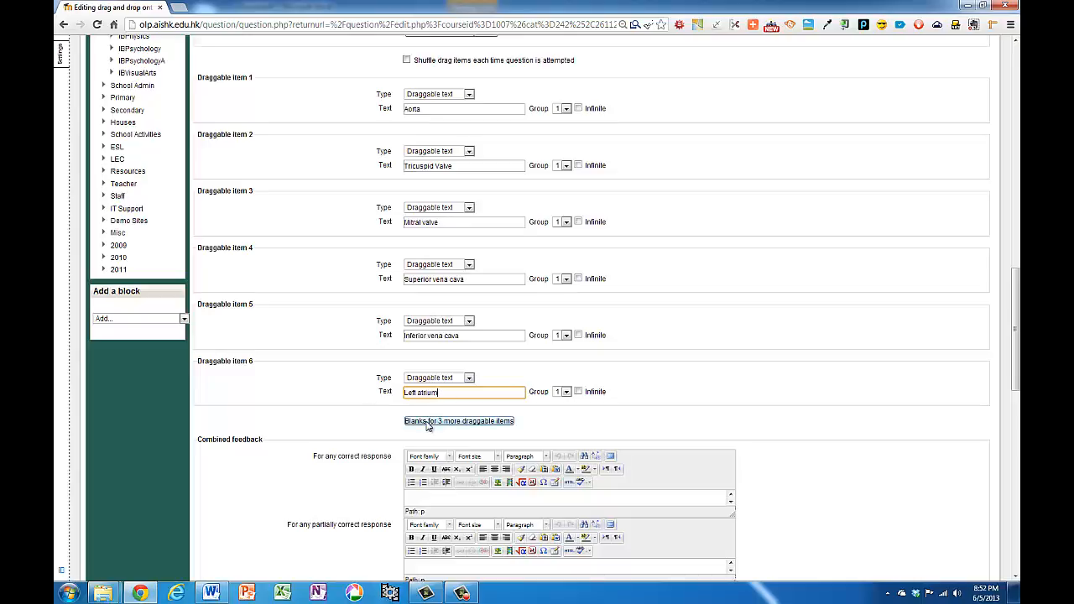
Add blanks for more items, finish labels through Pulmonary artery, and refresh the preview.
left_click(460, 420)
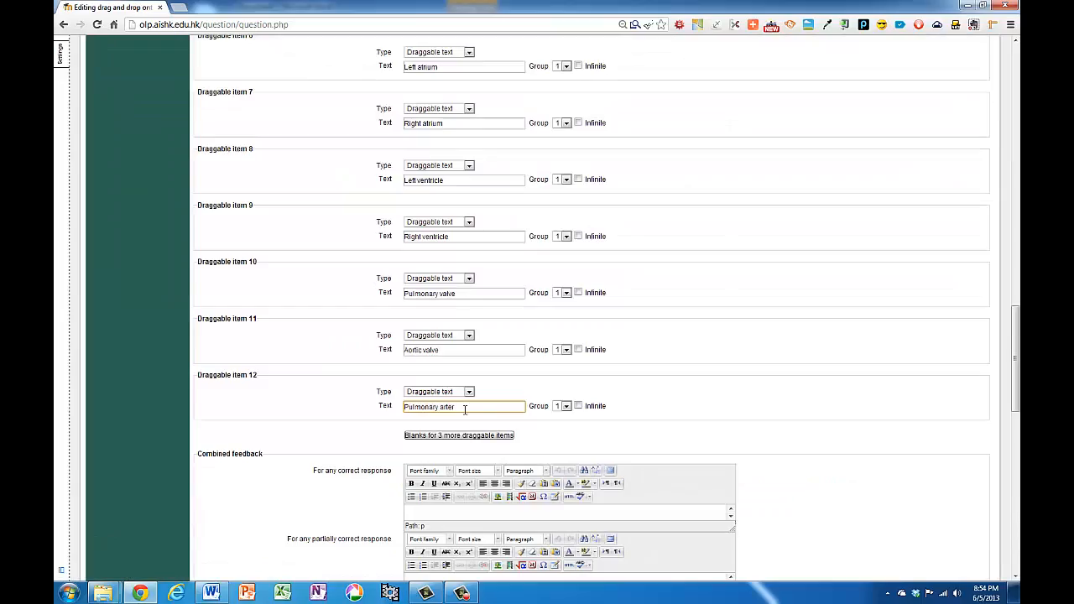
type("y")
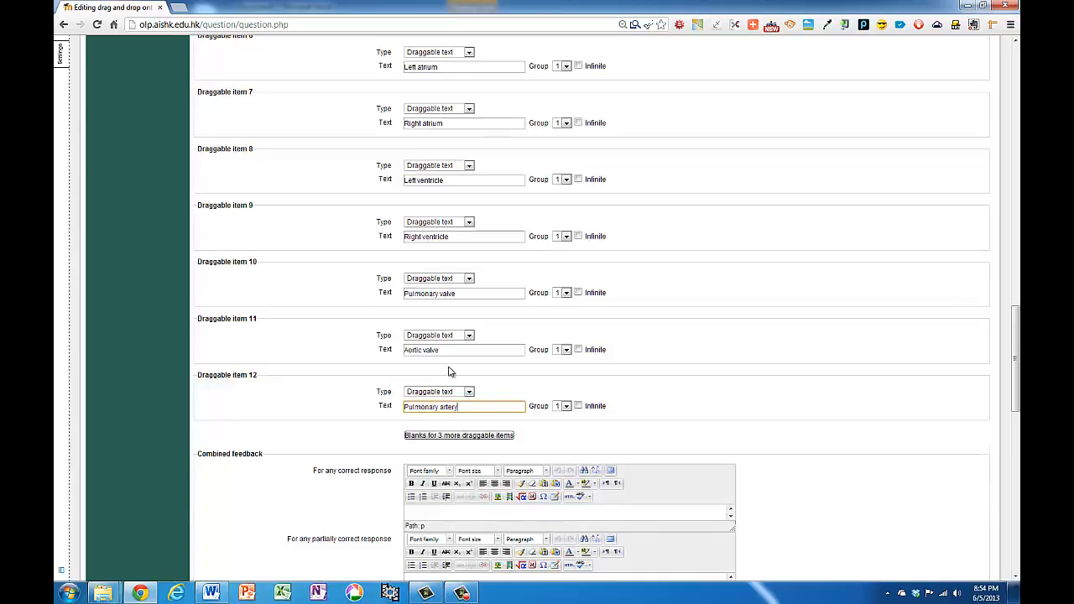
scroll("up", 3)
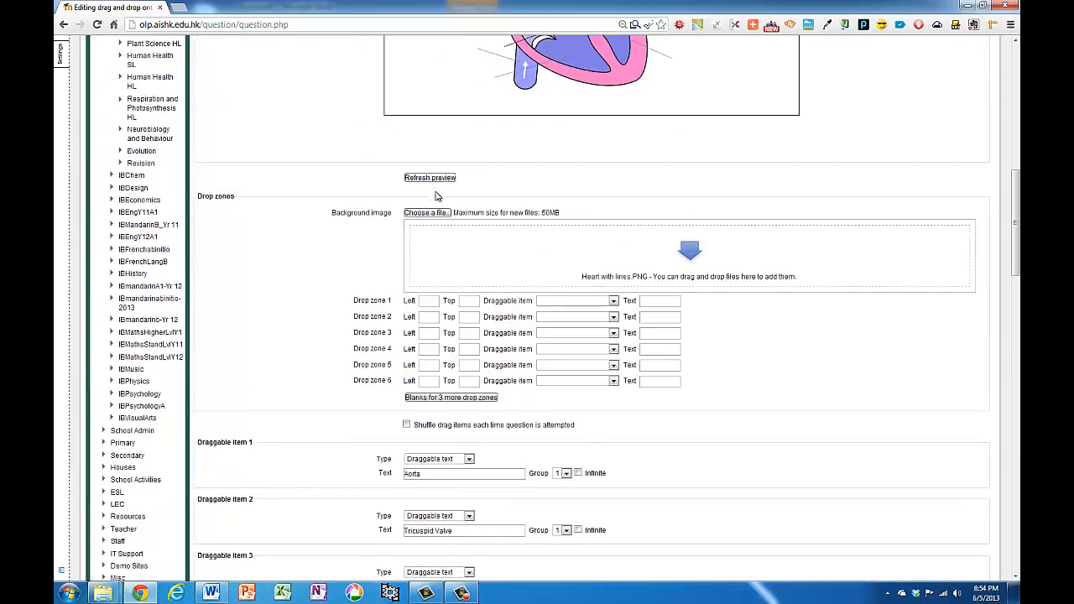
left_click(430, 178)
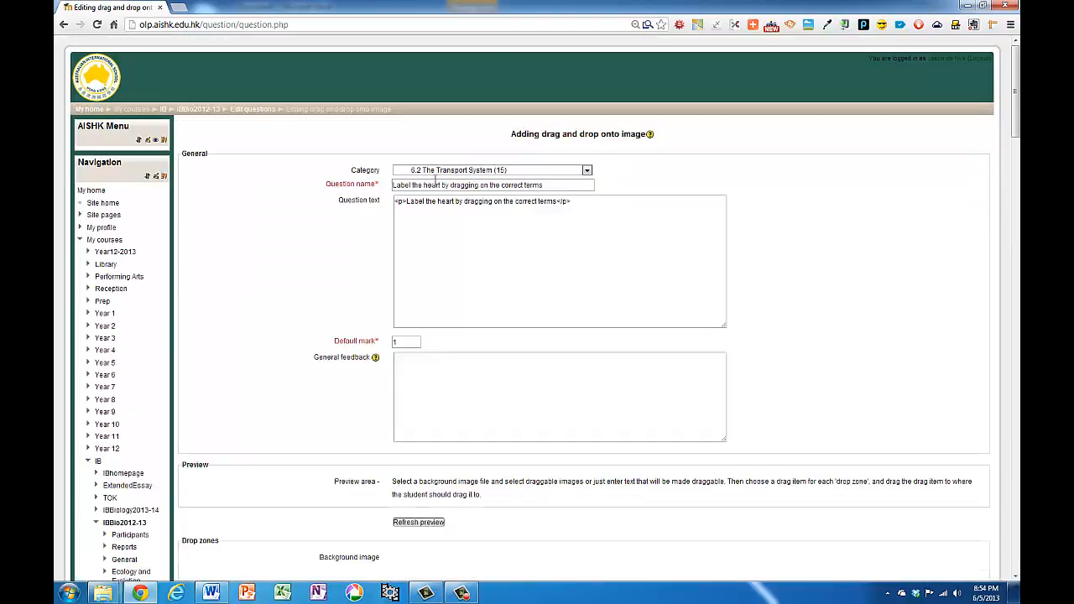
scroll("down", 3)
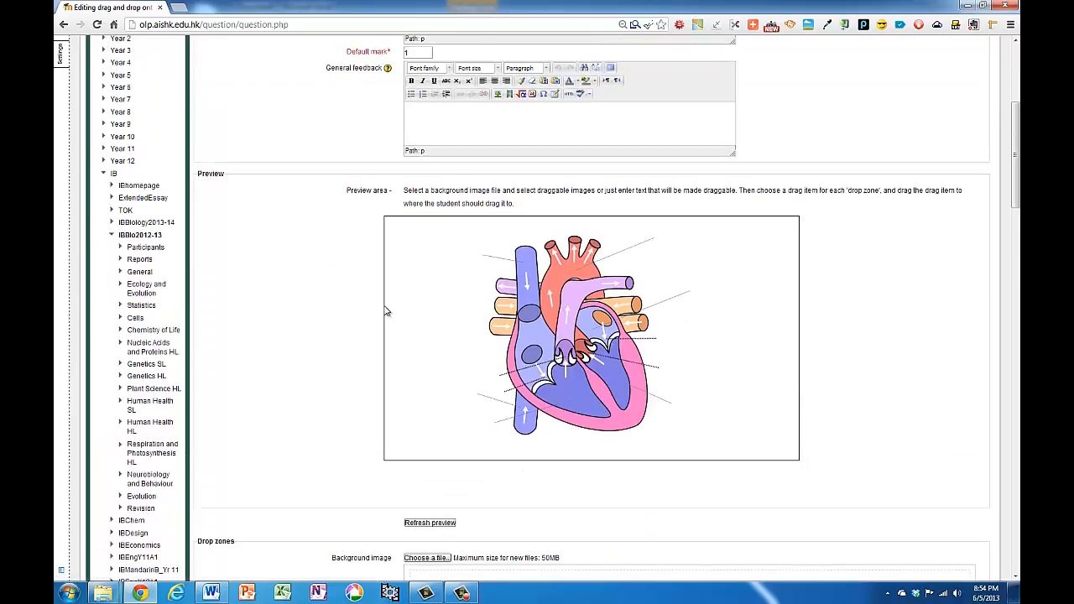
scroll("down", 3)
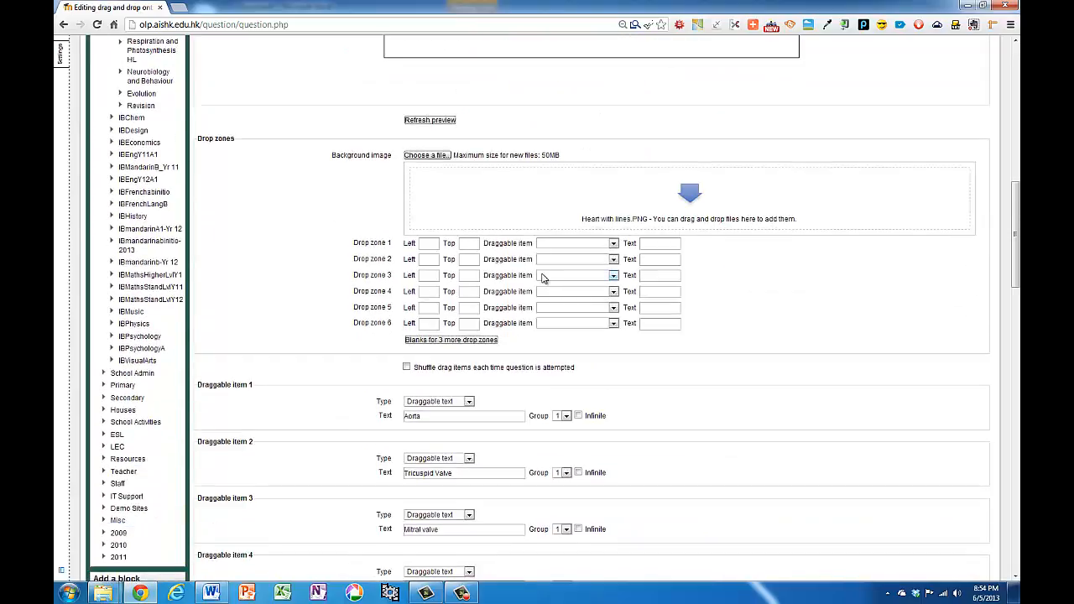
Assign labels to drop zones 1–12, from Aorta through Aortic valve and Pulmonary artery.
left_click(612, 243)
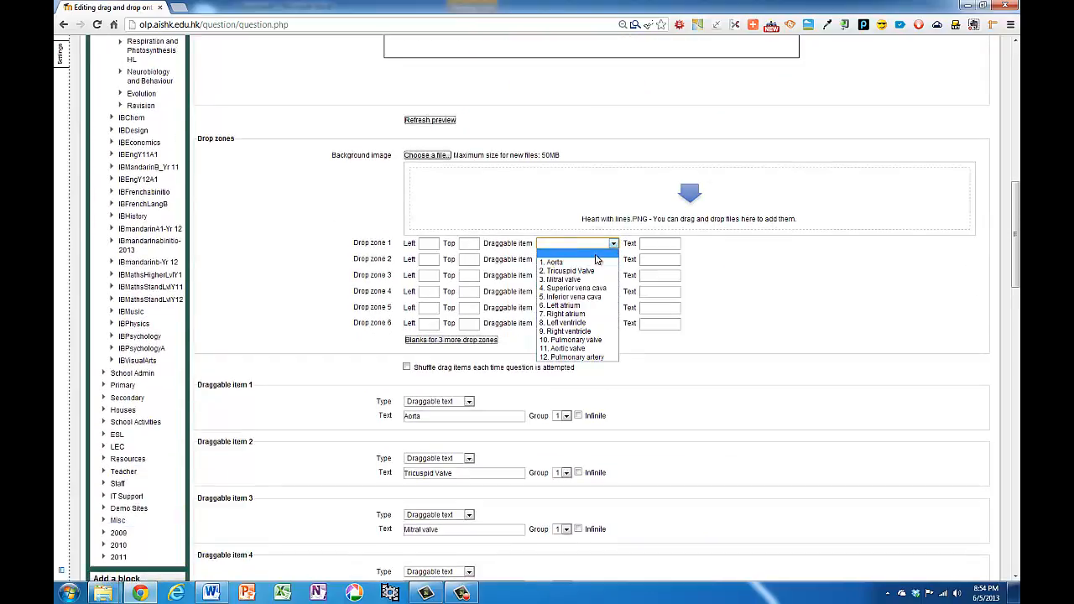
left_click(554, 261)
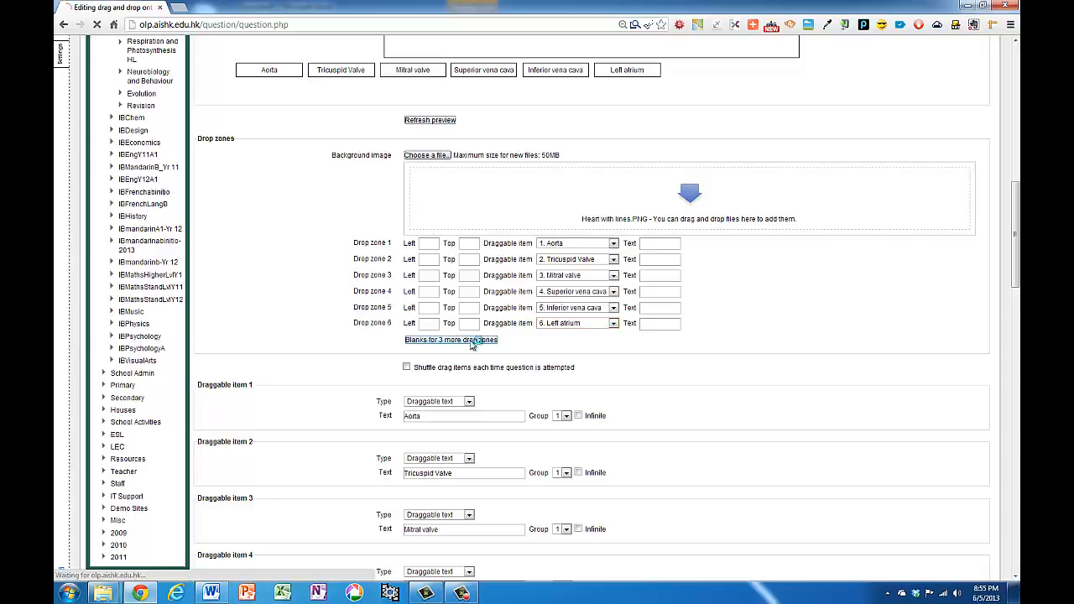
left_click(450, 339)
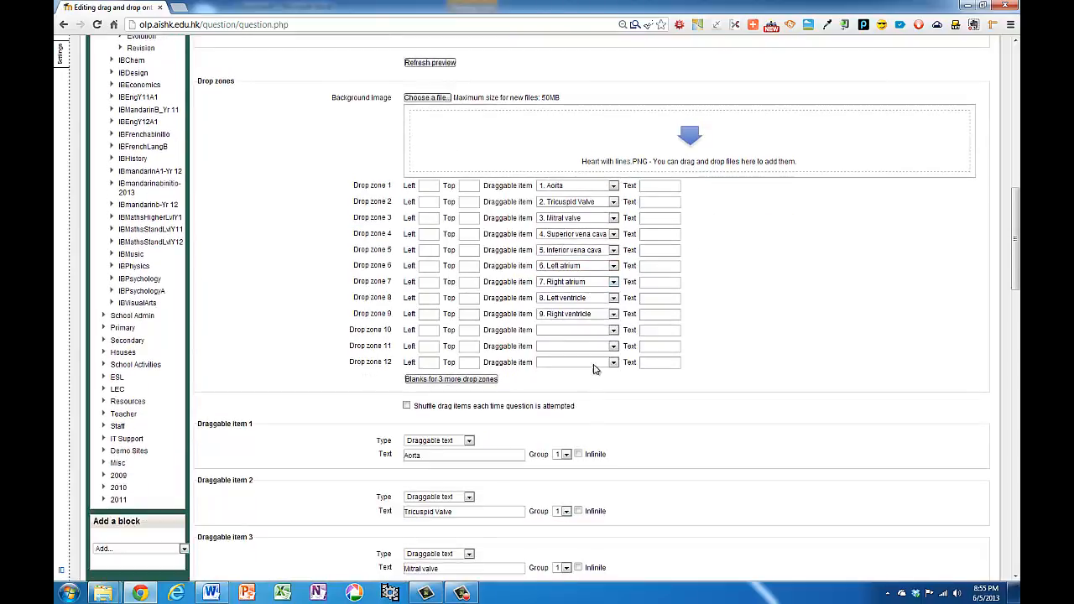
left_click(613, 329)
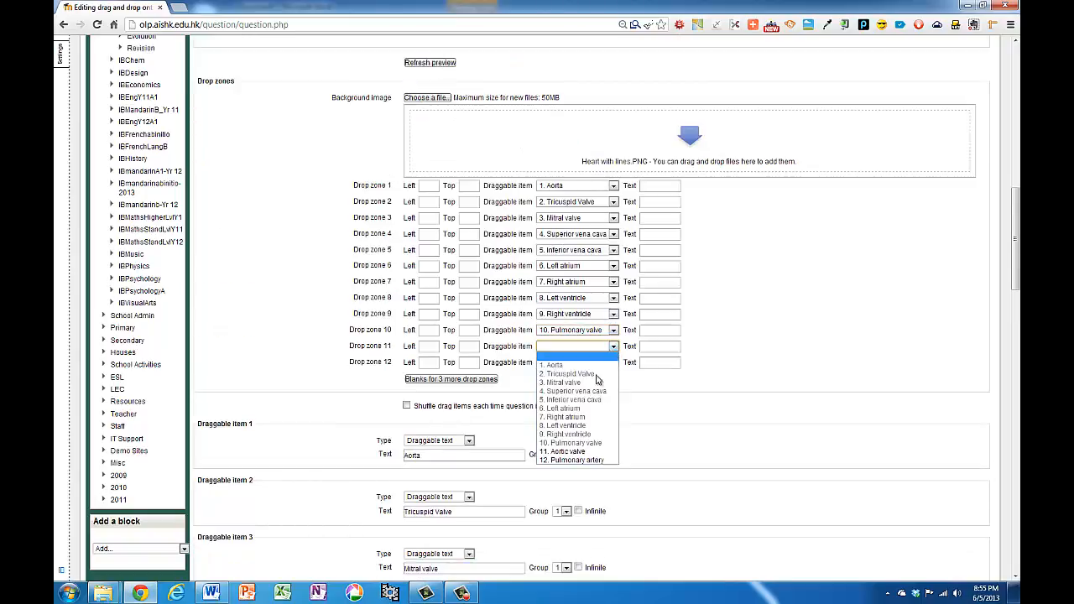
left_click(577, 460)
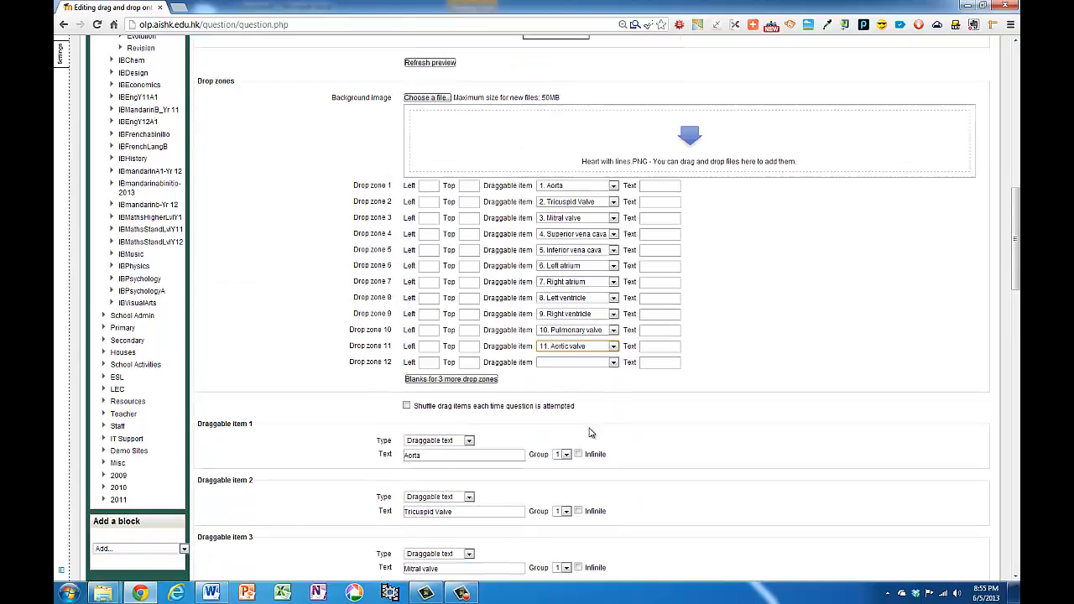
left_click(612, 363)
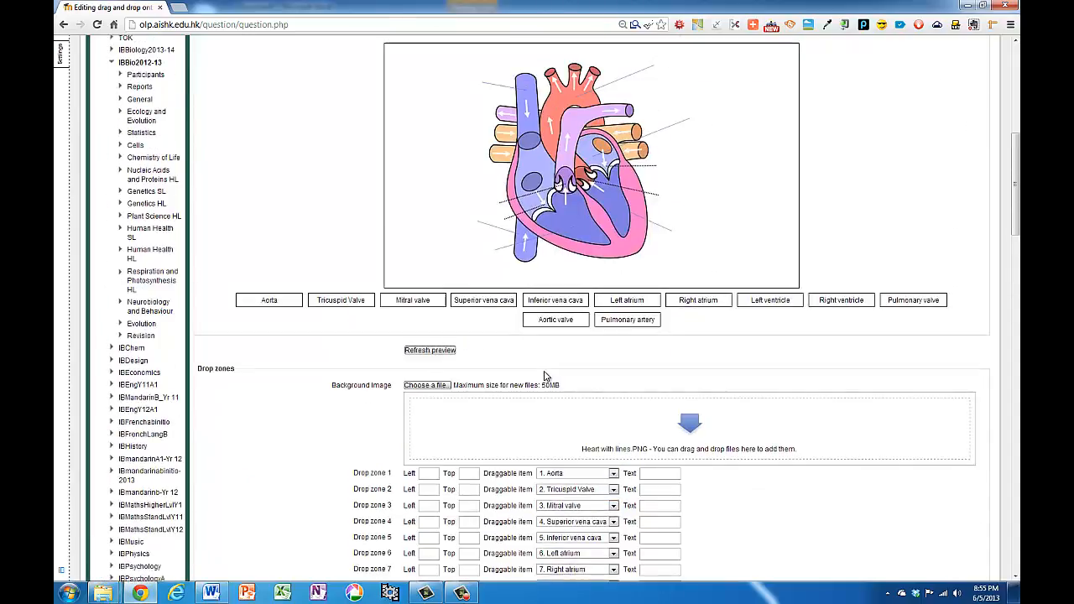
Enter 2 as the question's default mark.
scroll("up", 3)
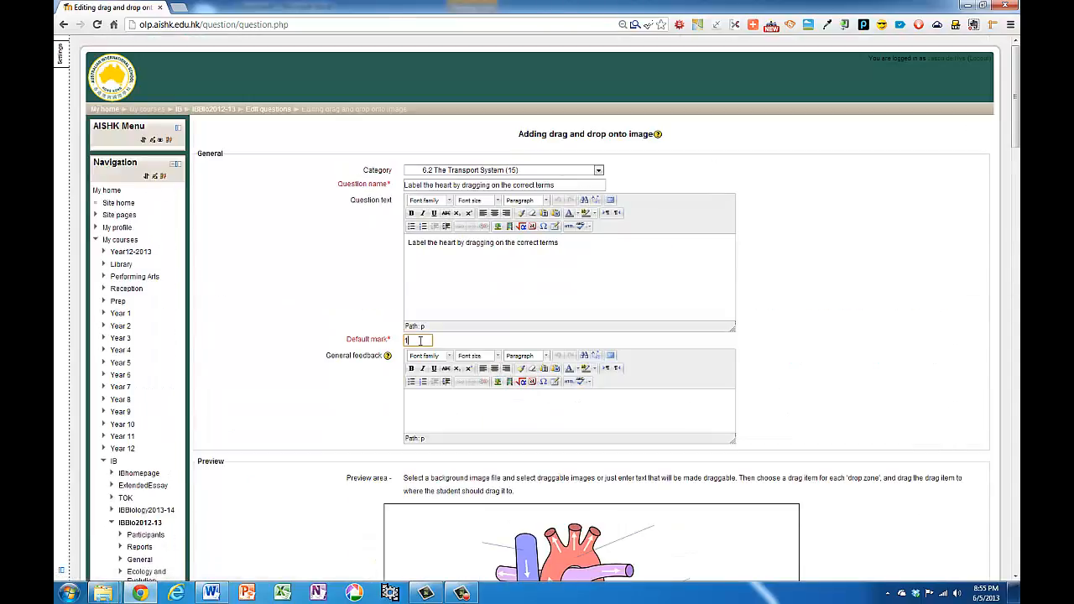
type("2")
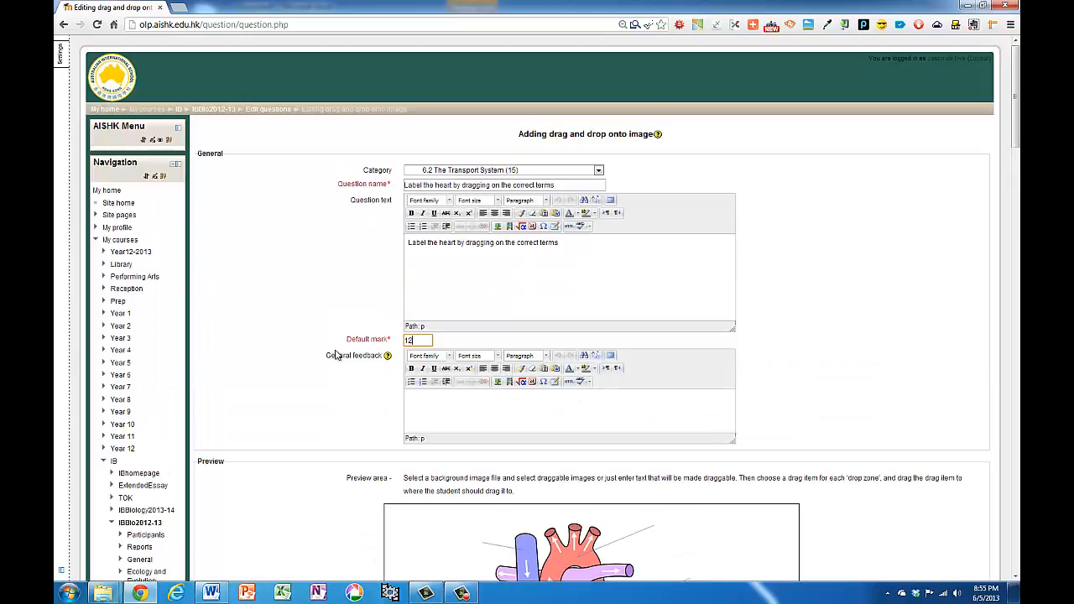
scroll("down", 3)
type("6")
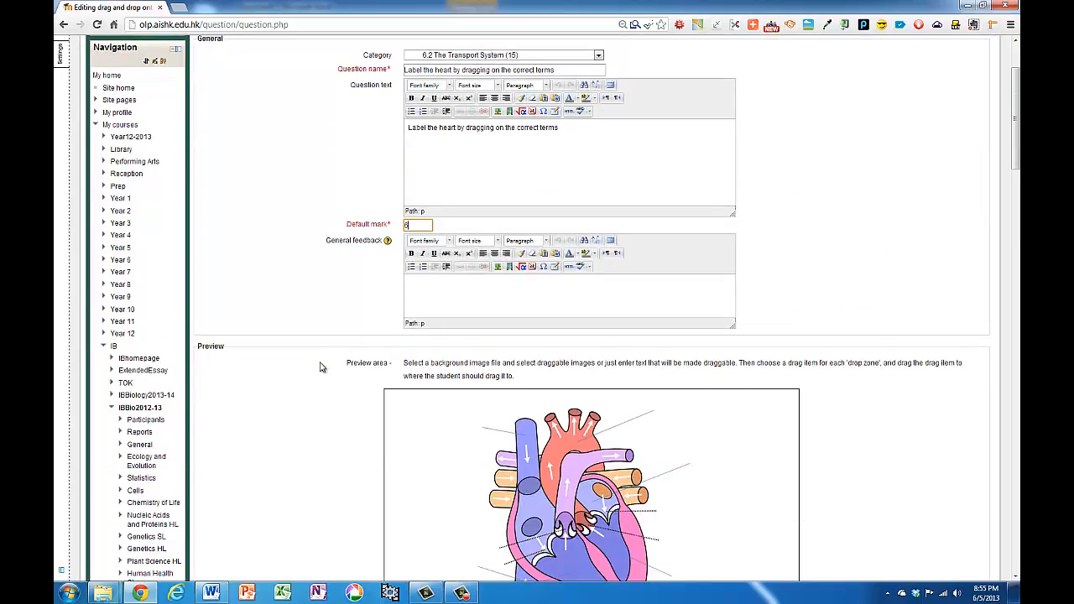
scroll("down", 3)
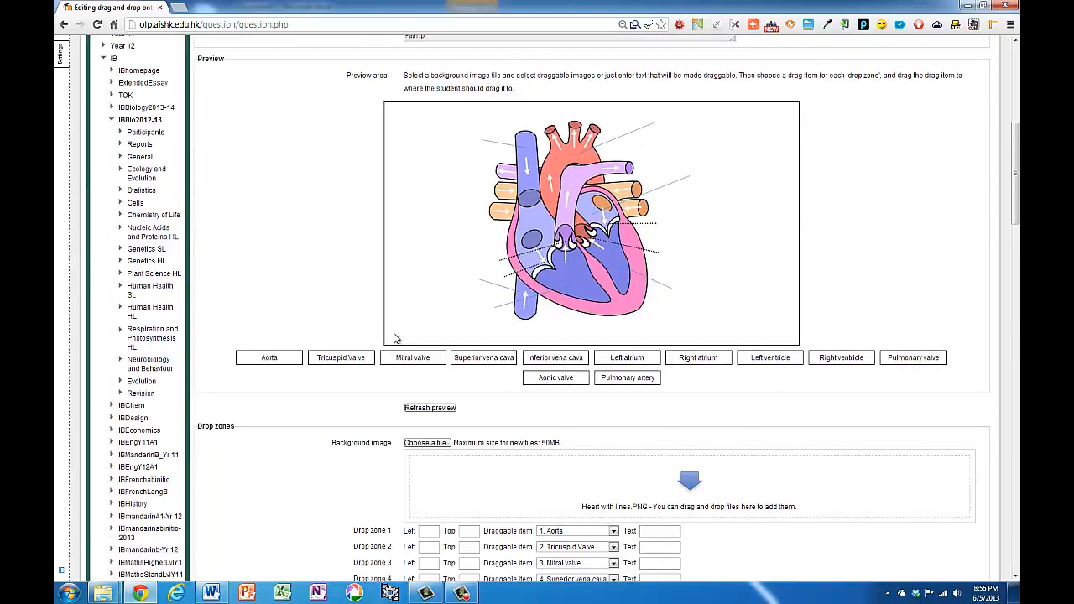
Place the Superior vena cava, Aorta and Left atrium labels on their drop zones.
left_click_drag(483, 355, 453, 227)
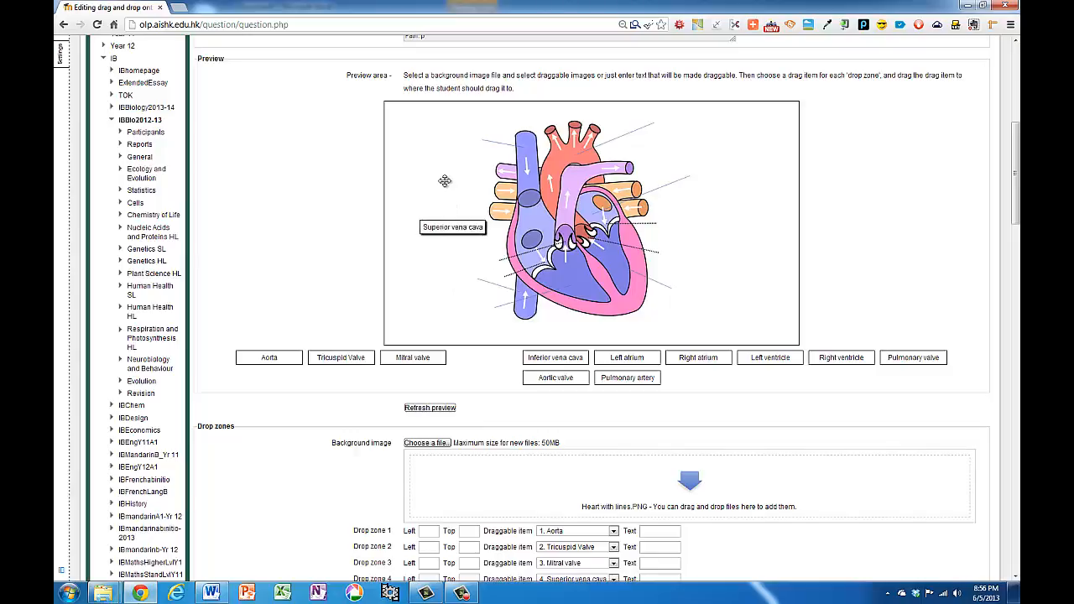
left_click_drag(453, 226, 446, 138)
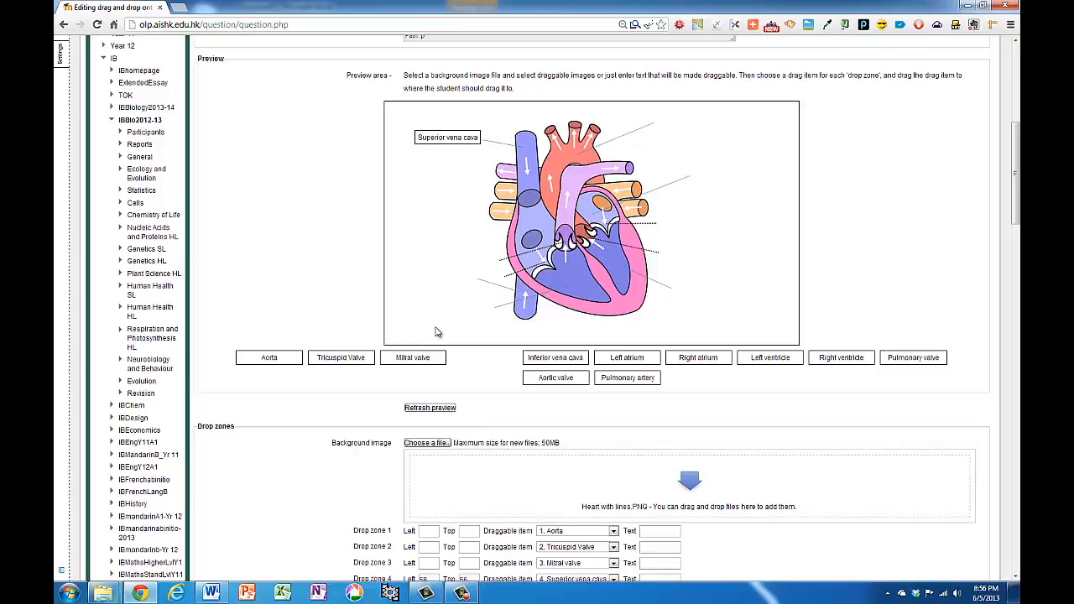
left_click_drag(269, 356, 683, 121)
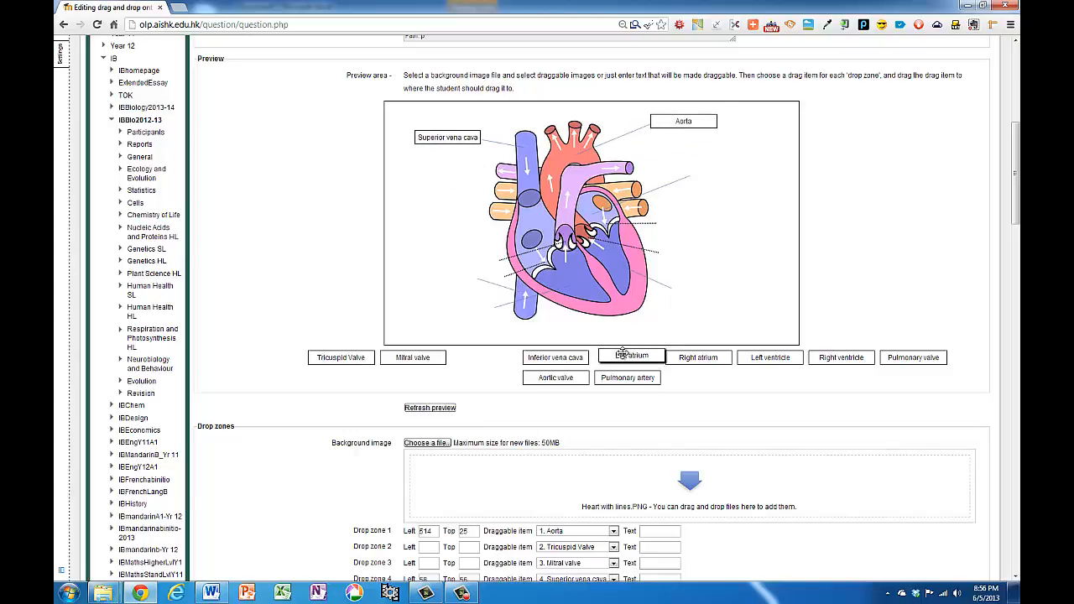
left_click_drag(631, 355, 718, 177)
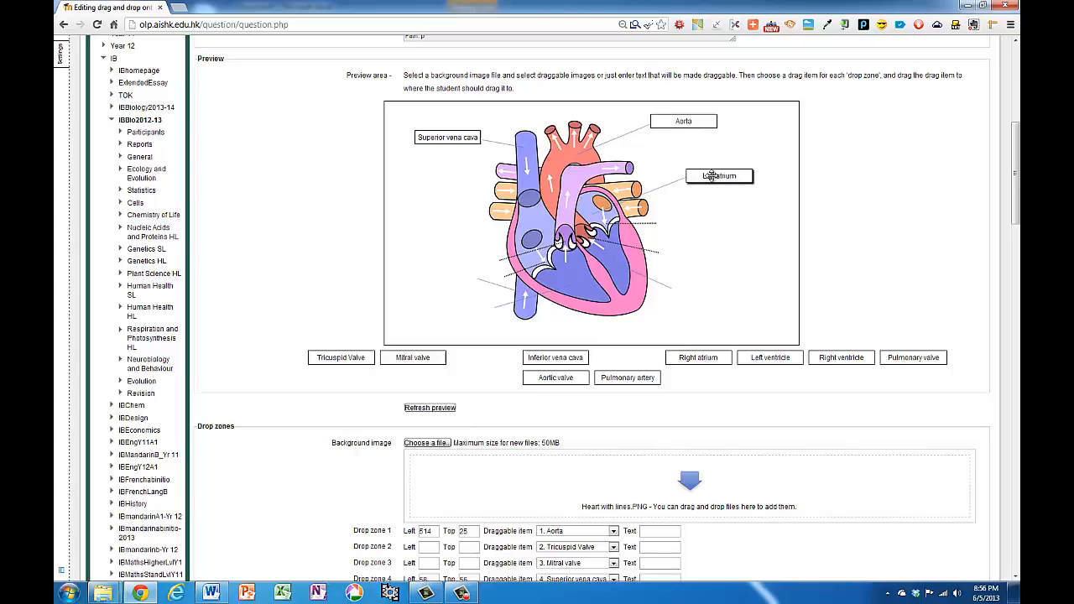
Place the remaining chamber, vessel, Mitral valve and Tricuspid valve labels on the diagram.
left_click_drag(698, 358, 484, 232)
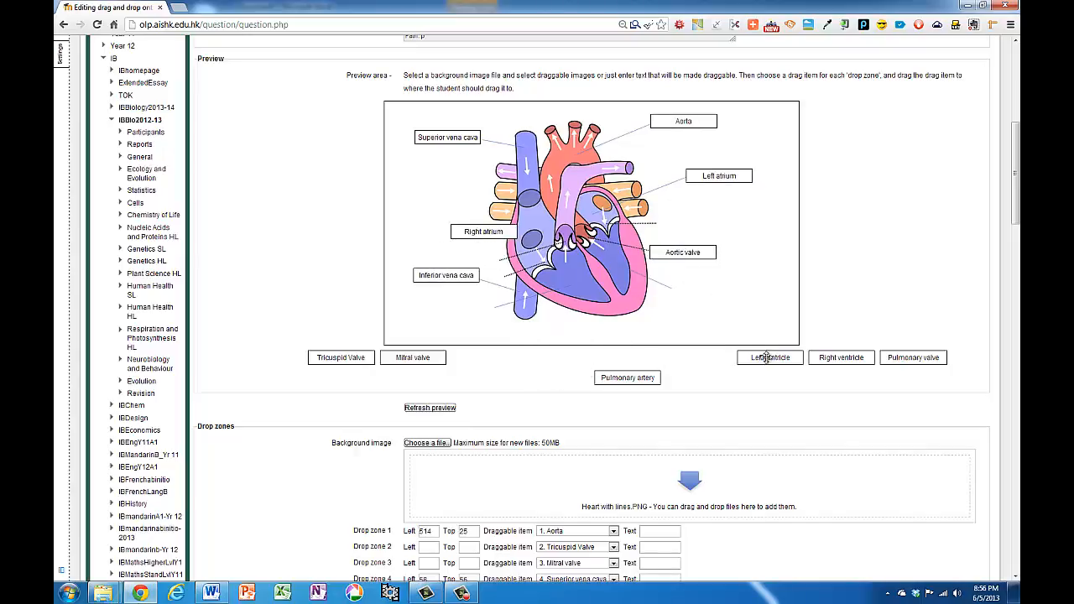
left_click_drag(768, 356, 698, 292)
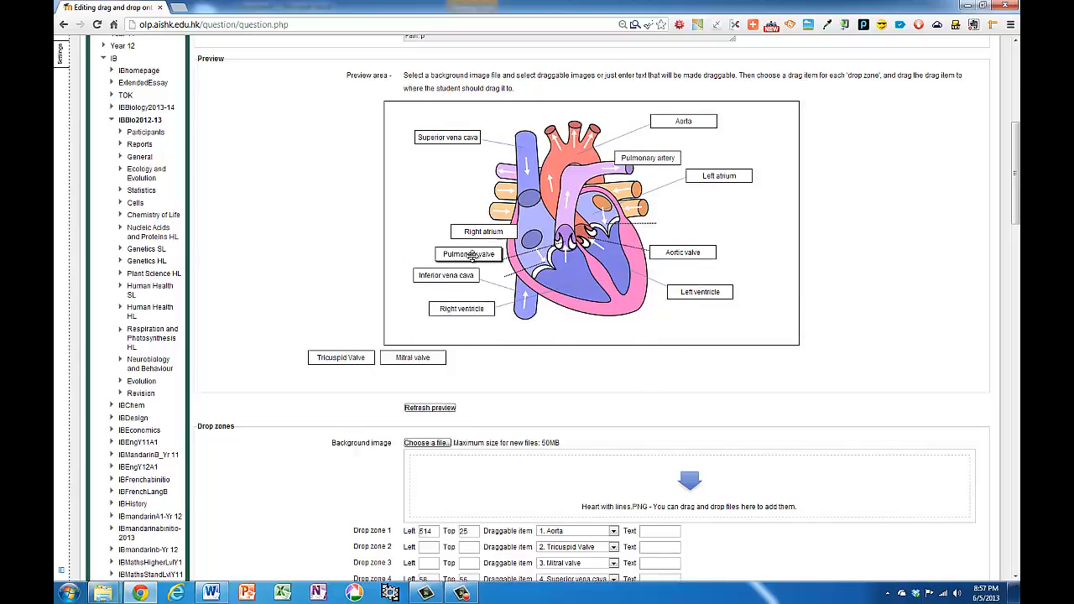
left_click_drag(412, 356, 551, 282)
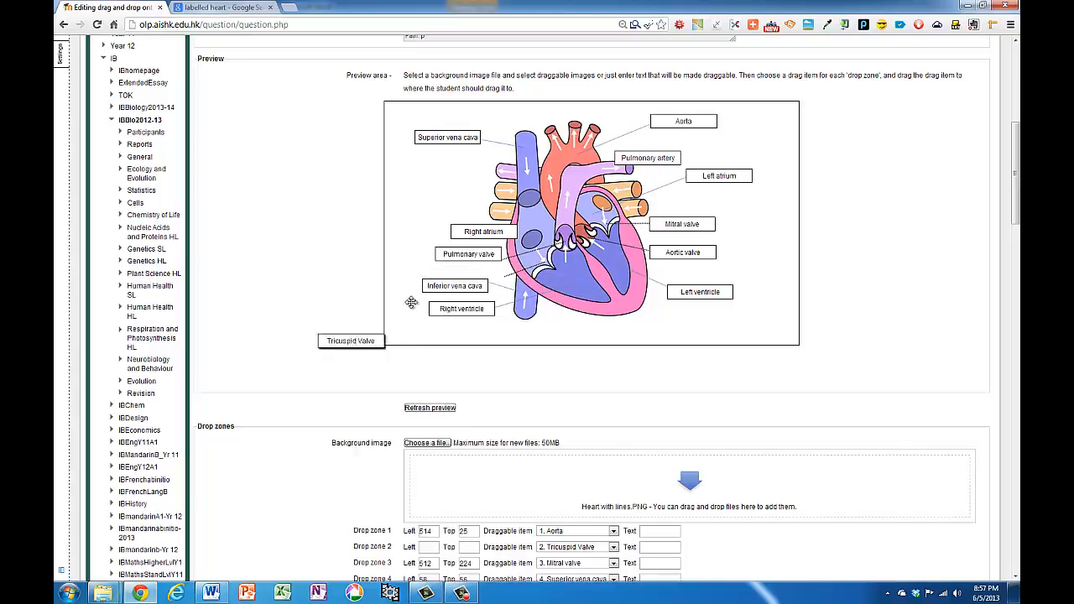
left_click_drag(351, 341, 473, 270)
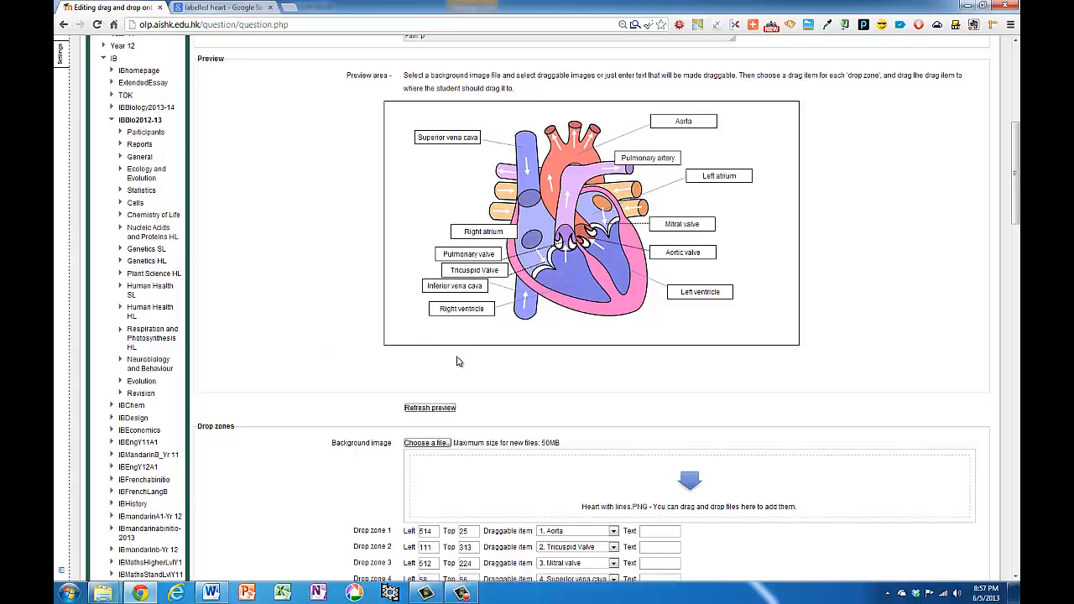
mouse_move(515, 322)
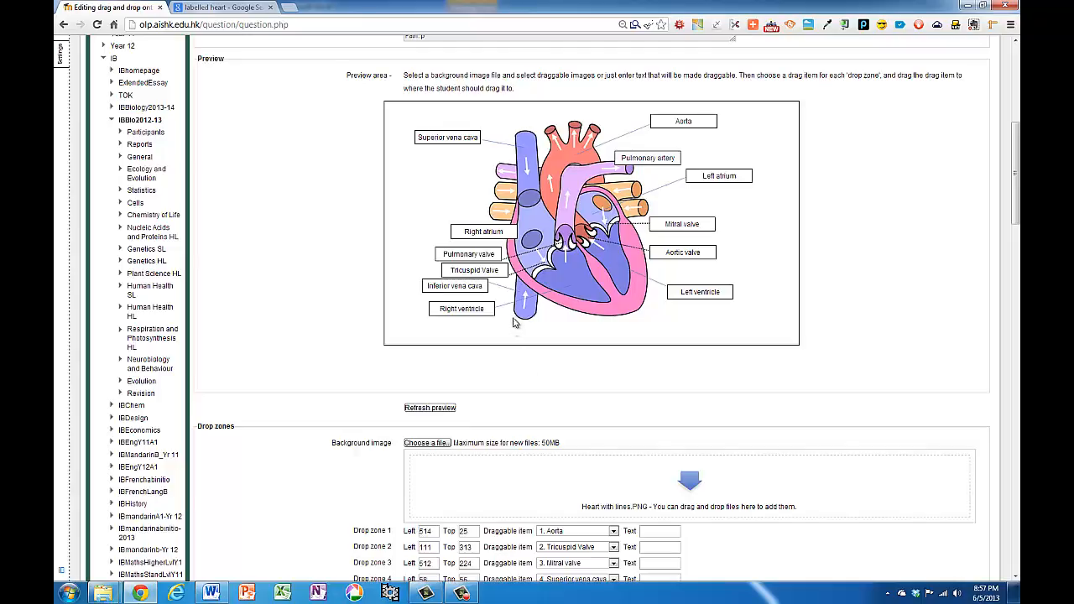
mouse_move(500, 299)
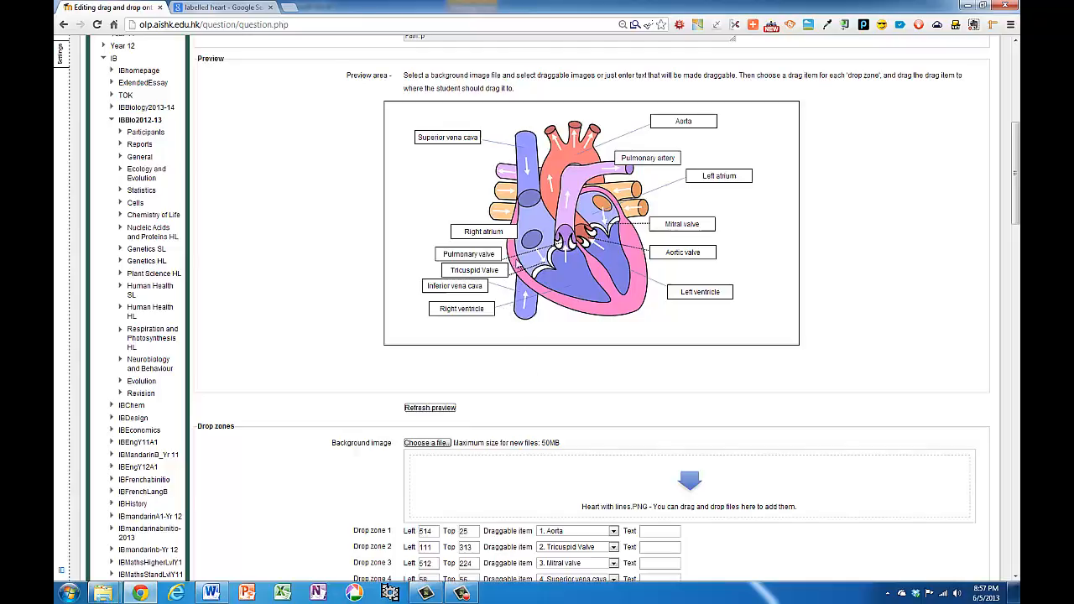
mouse_move(528, 369)
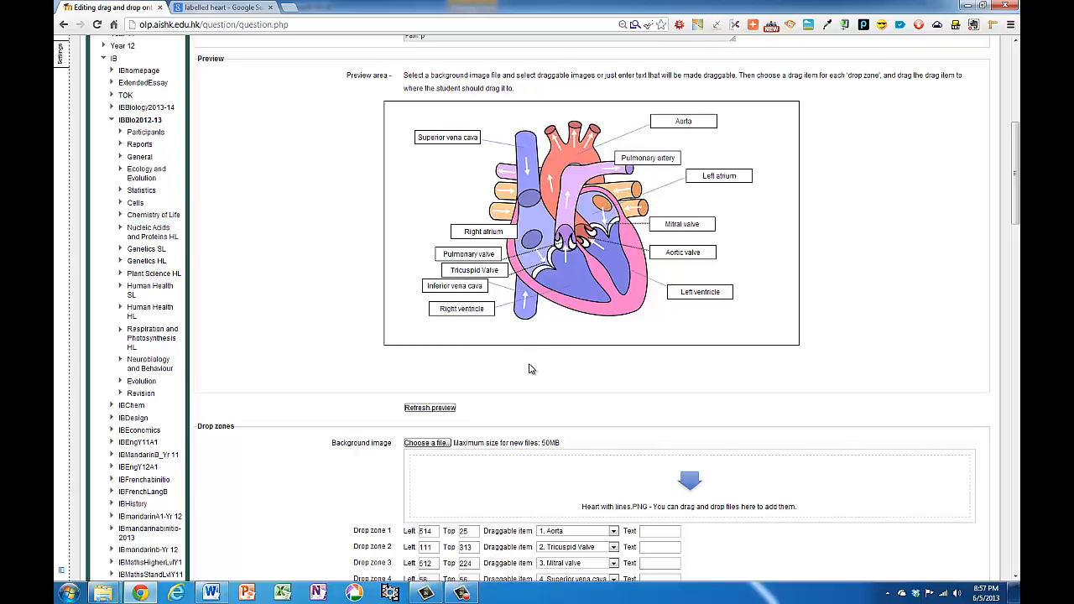
Enter combined feedback messages for correct, partially correct and incorrect answers.
scroll("down", 3)
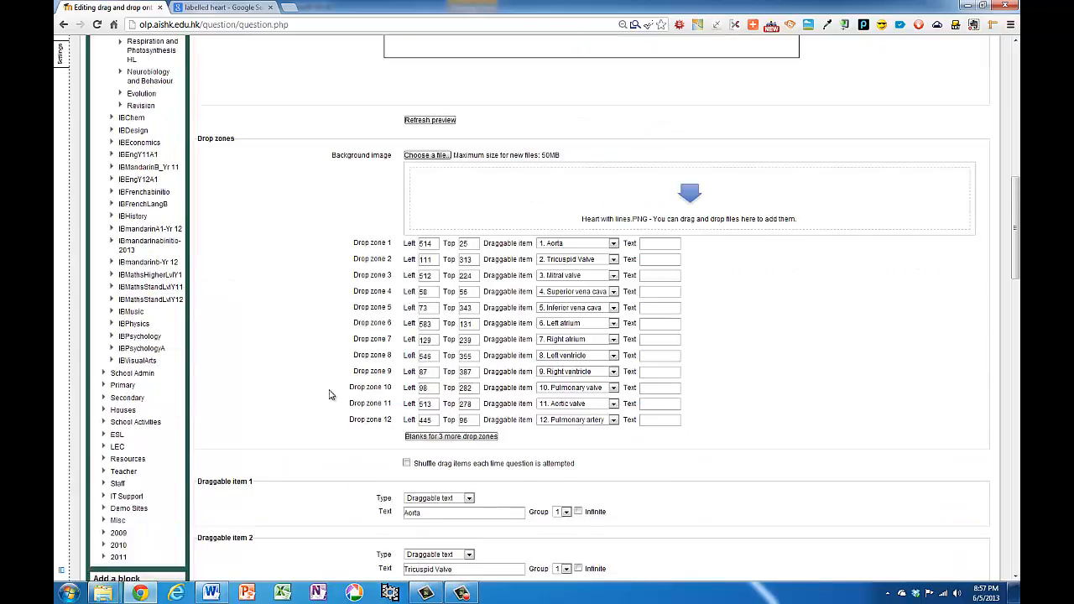
scroll("down", 3)
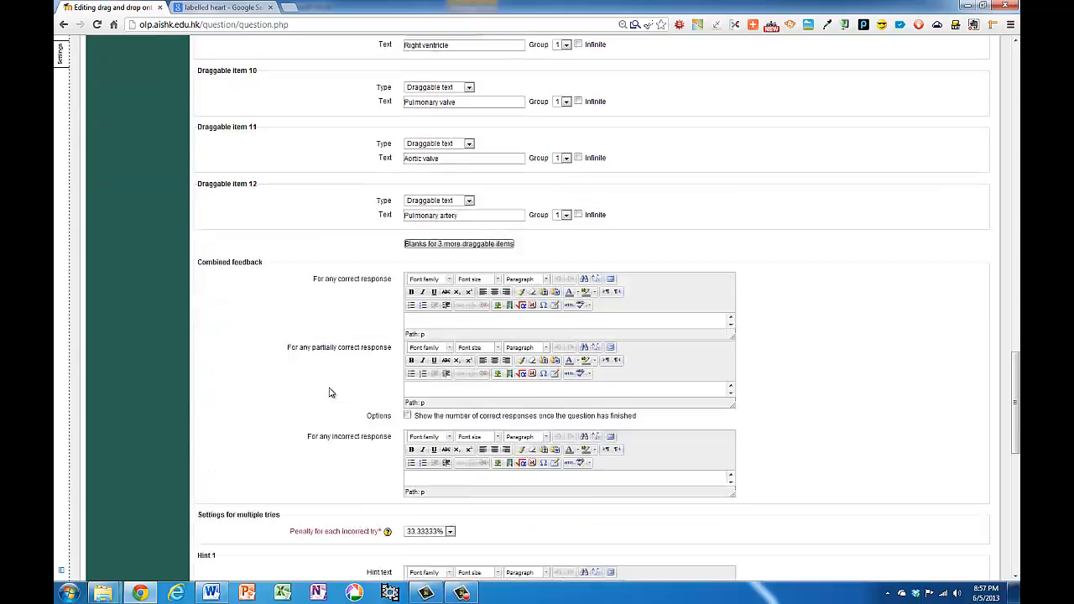
scroll("down", 3)
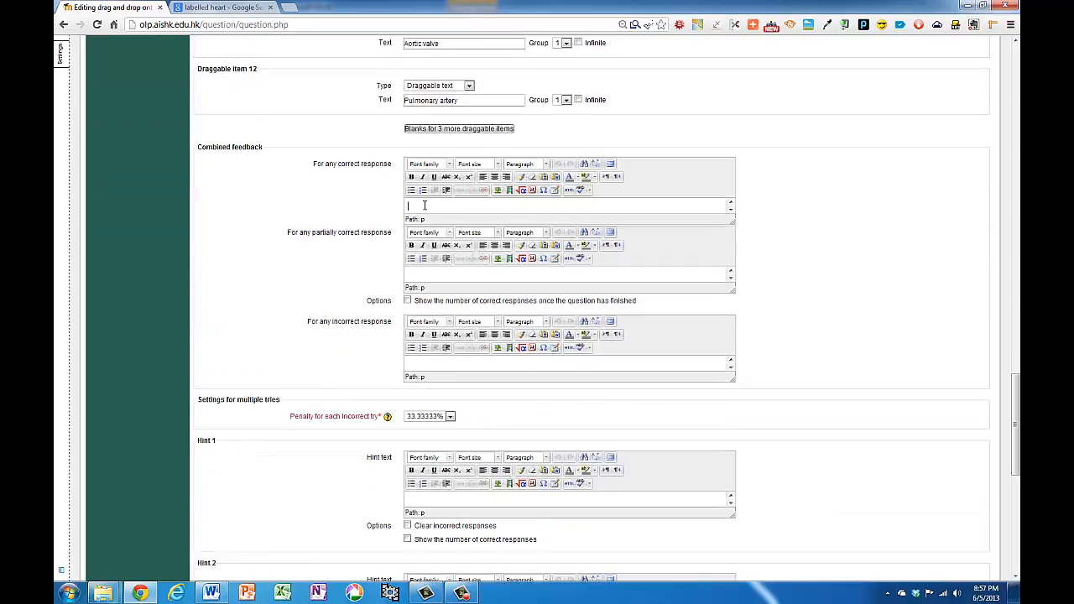
type("Future heart")
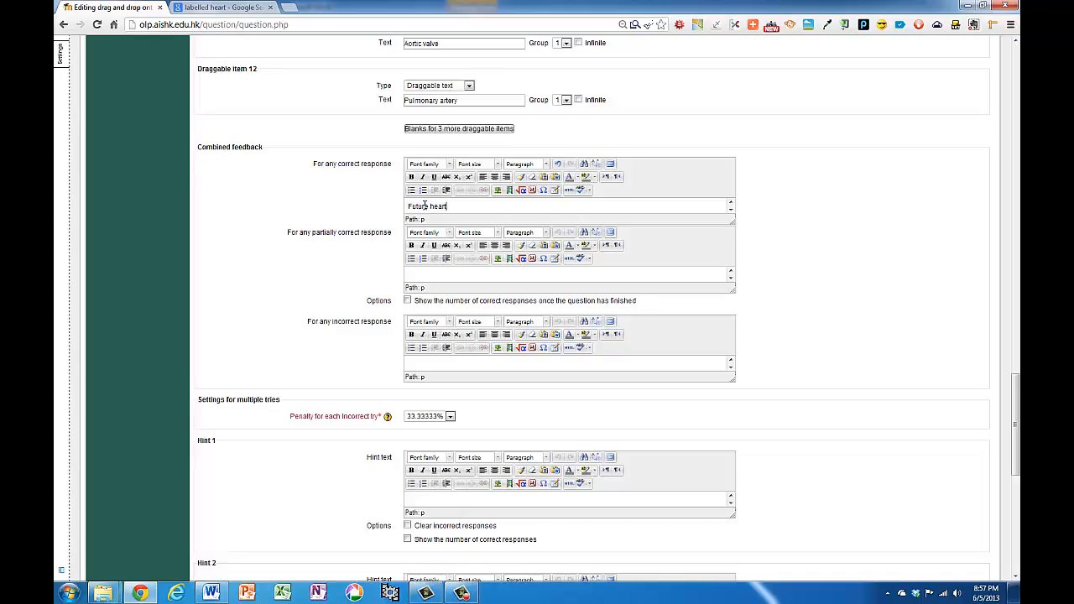
type("surgeon")
left_click(569, 276)
type("Almost")
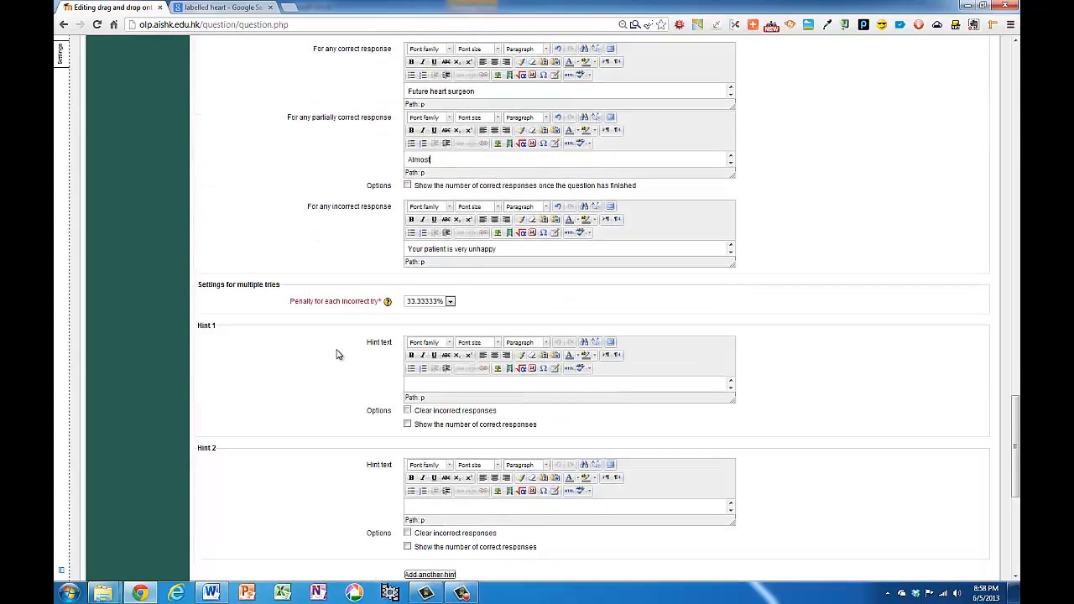
Save the finished heart question into the question bank.
scroll("down", 3)
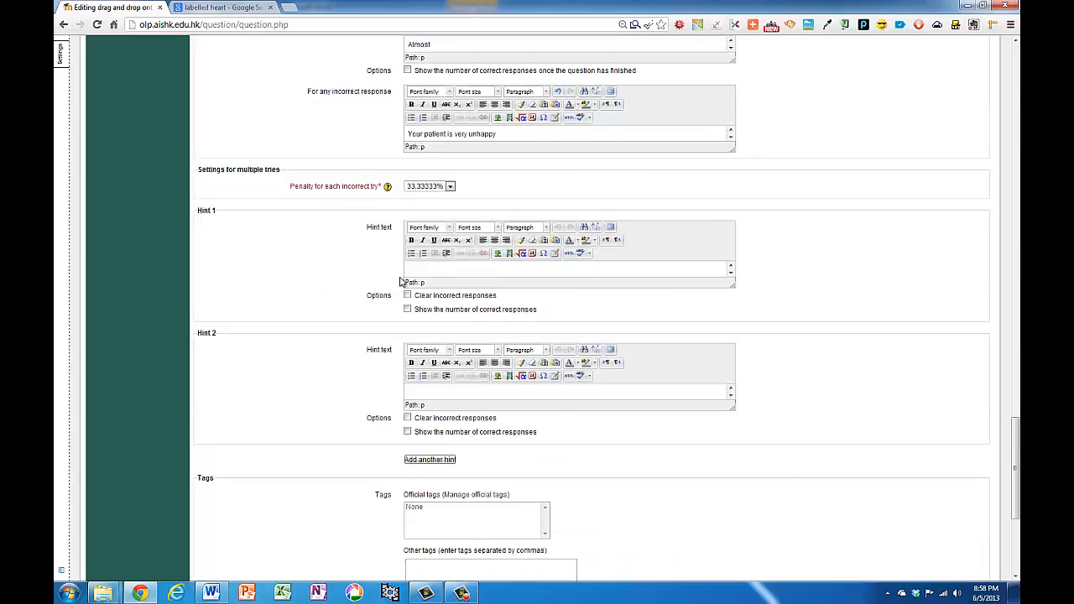
scroll("down", 3)
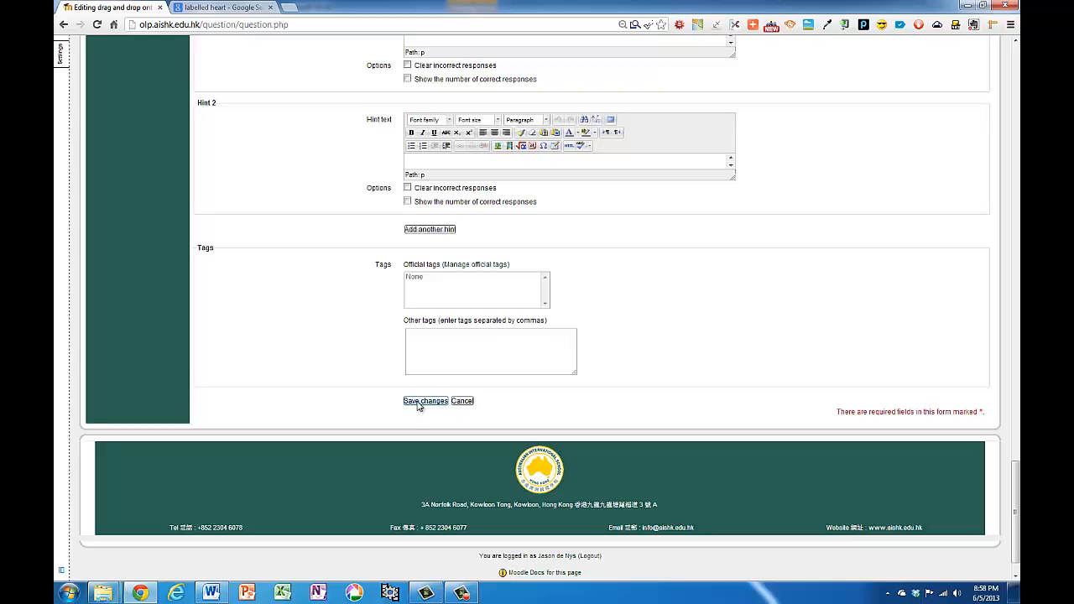
left_click(425, 399)
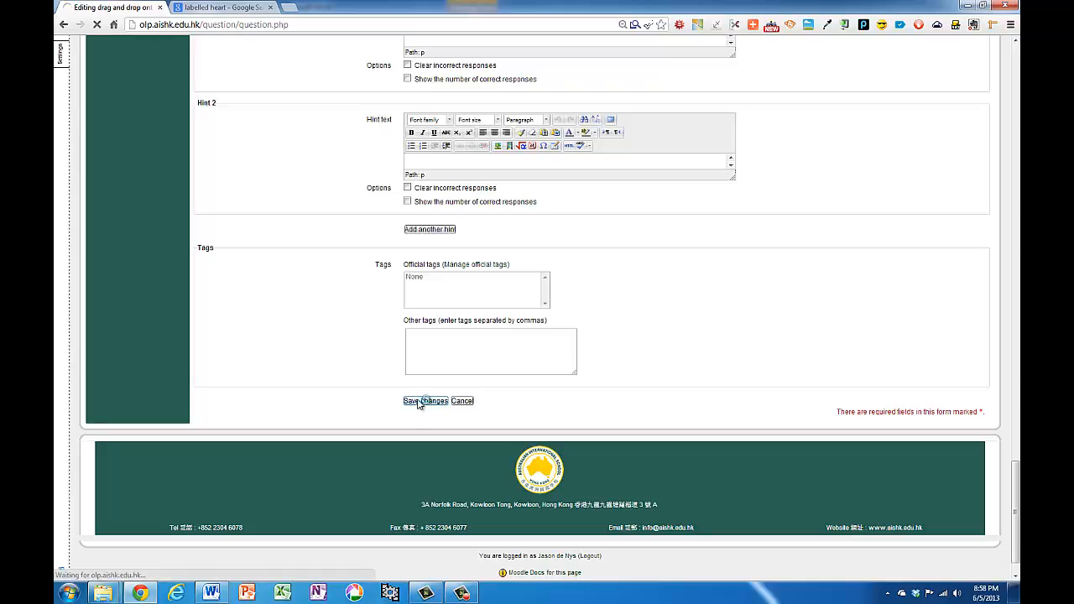
left_click(425, 400)
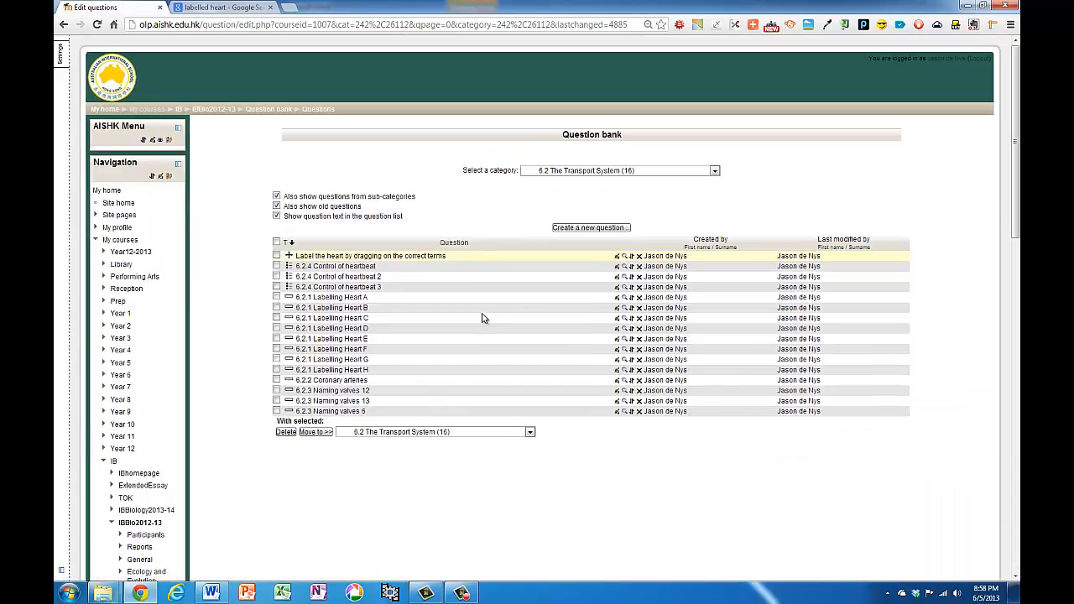
left_click(622, 256)
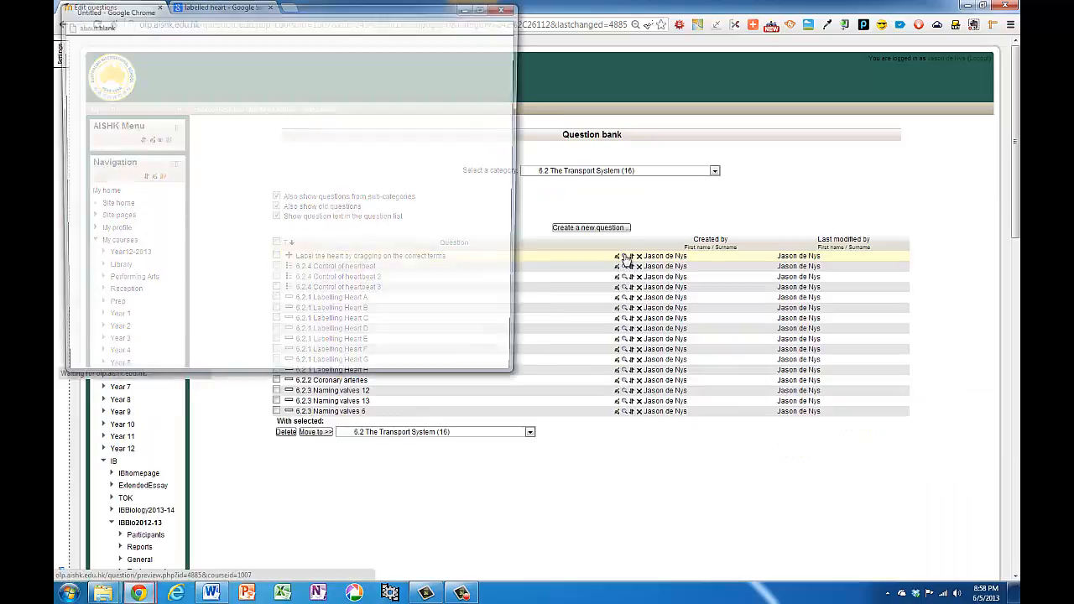
Answer the preview by placing the Tricuspid valve, Mitral valve and both vena cava labels.
left_click(625, 255)
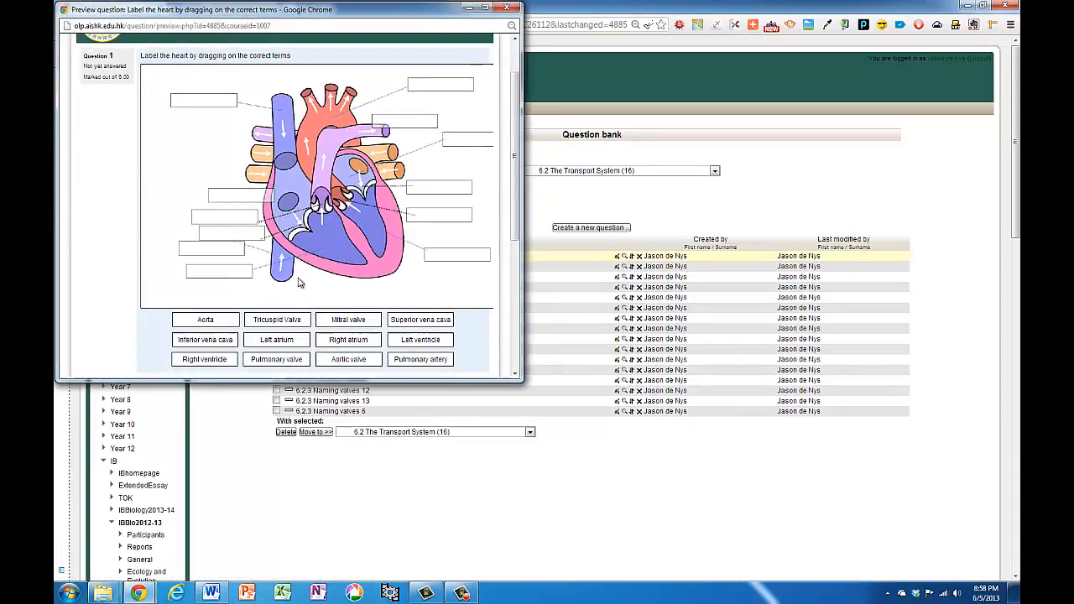
left_click_drag(277, 319, 242, 195)
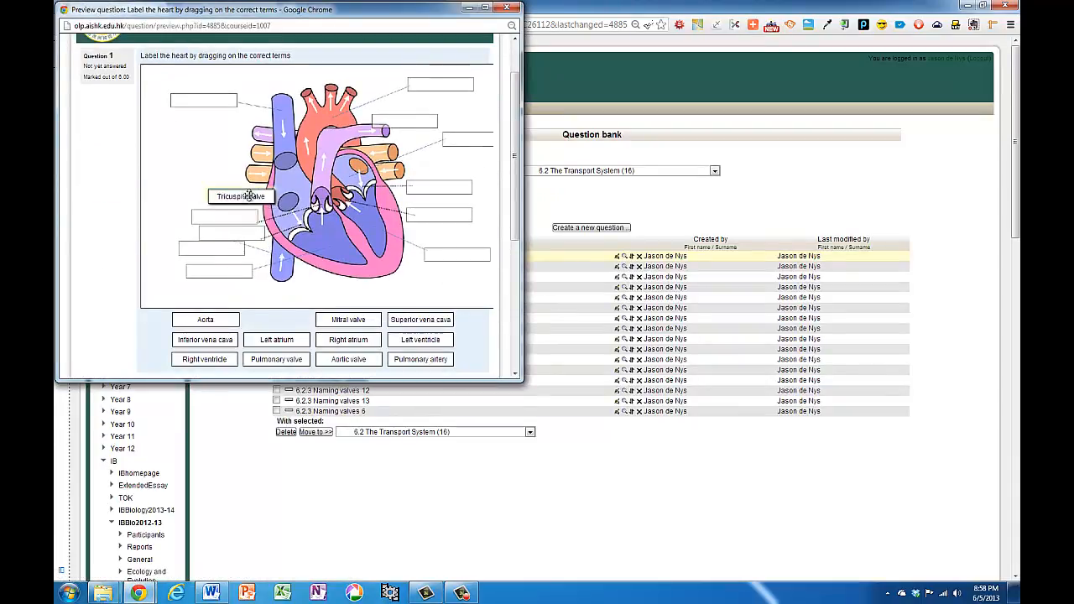
left_click_drag(347, 319, 444, 249)
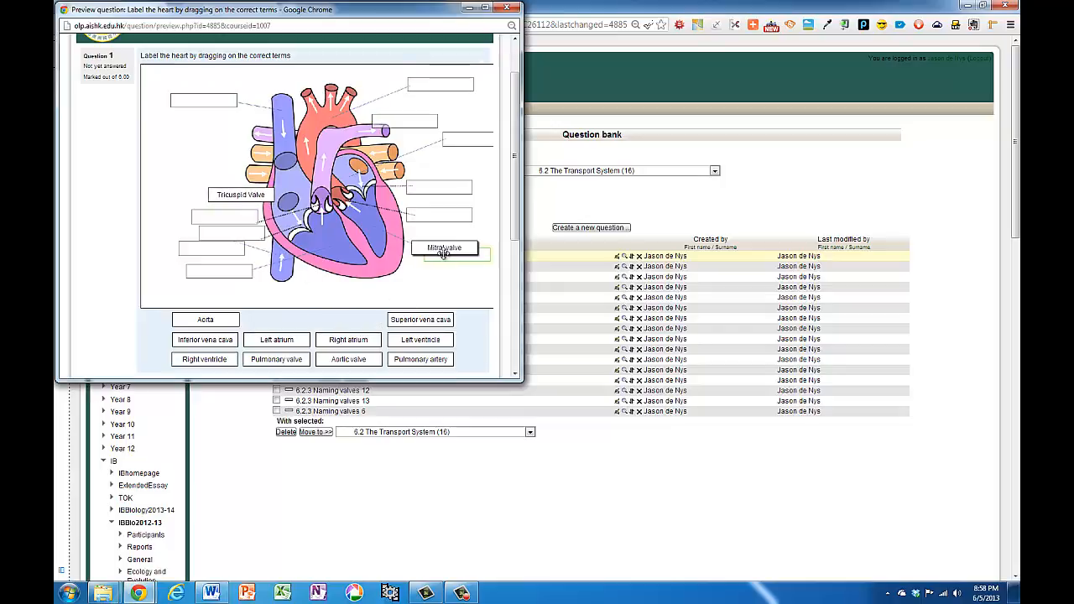
left_click_drag(419, 319, 206, 103)
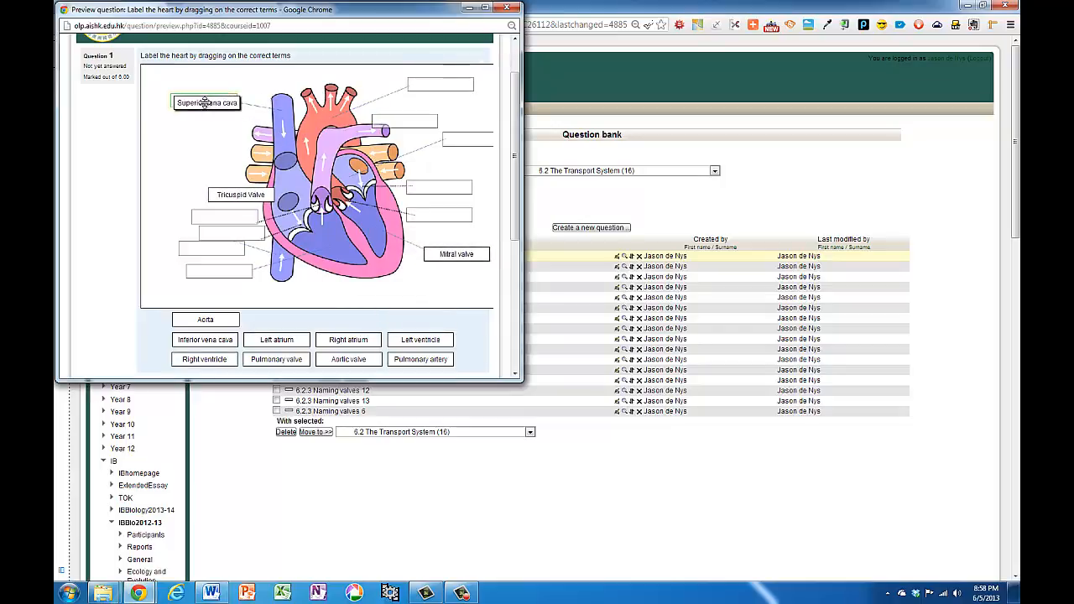
left_click_drag(205, 339, 208, 278)
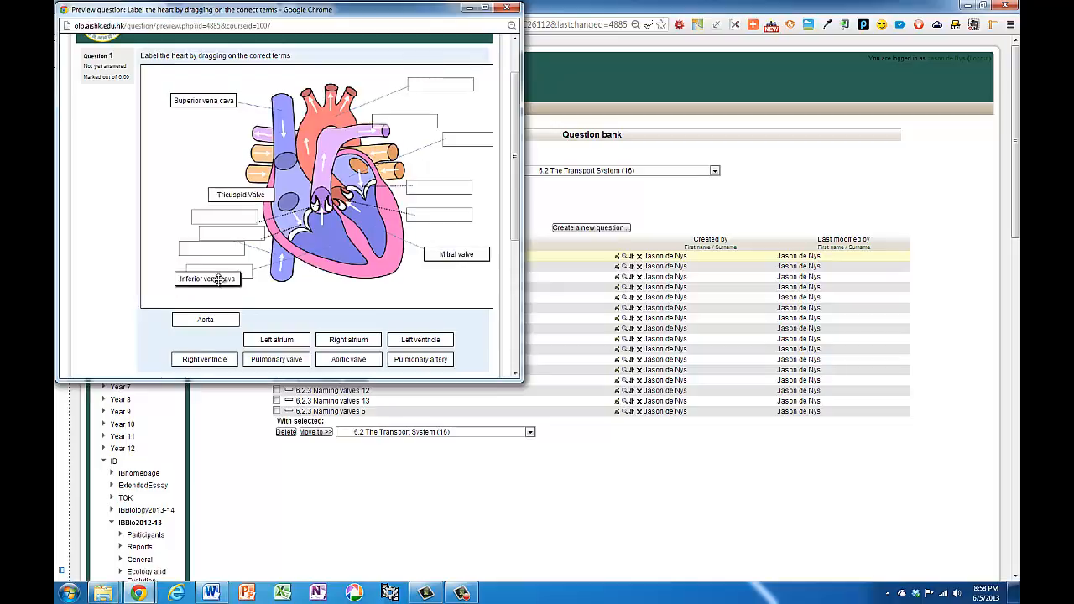
left_click_drag(208, 279, 209, 248)
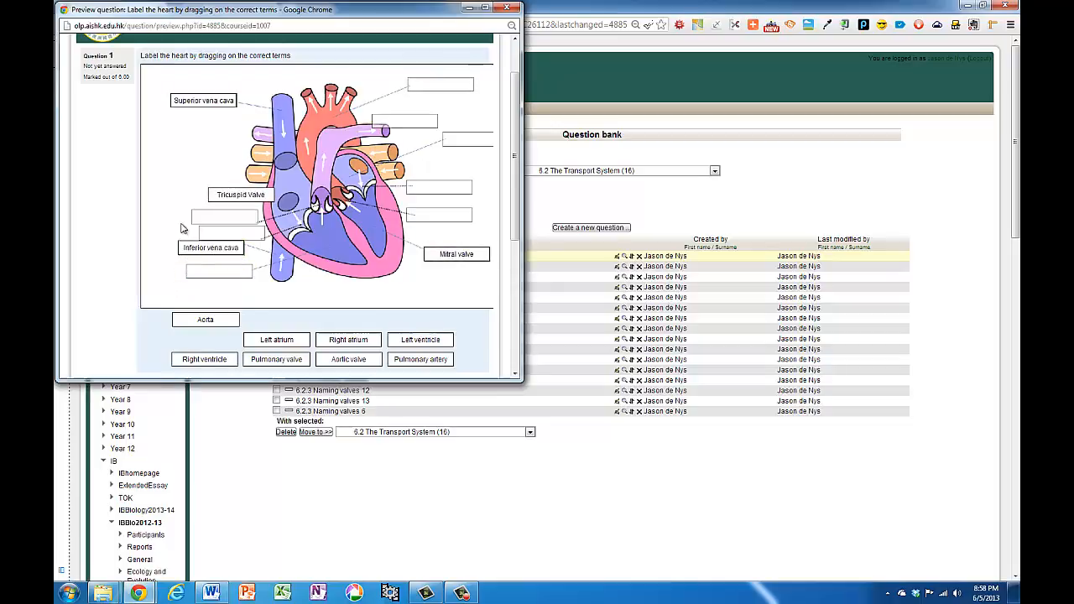
Submit the attempt, view the partially correct mark and close the preview.
scroll("down", 3)
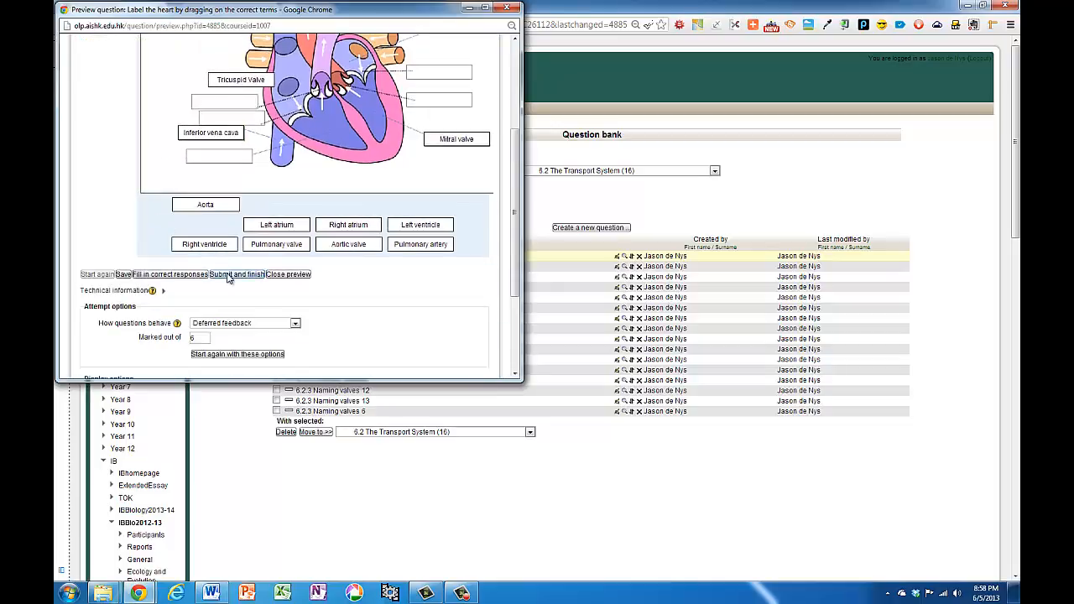
left_click(234, 275)
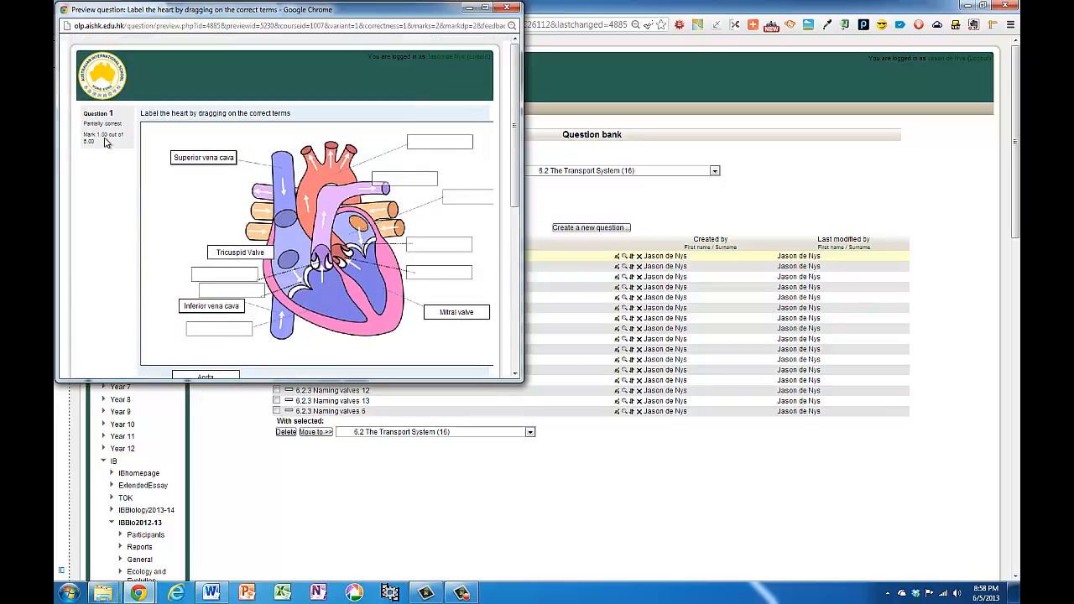
mouse_move(163, 216)
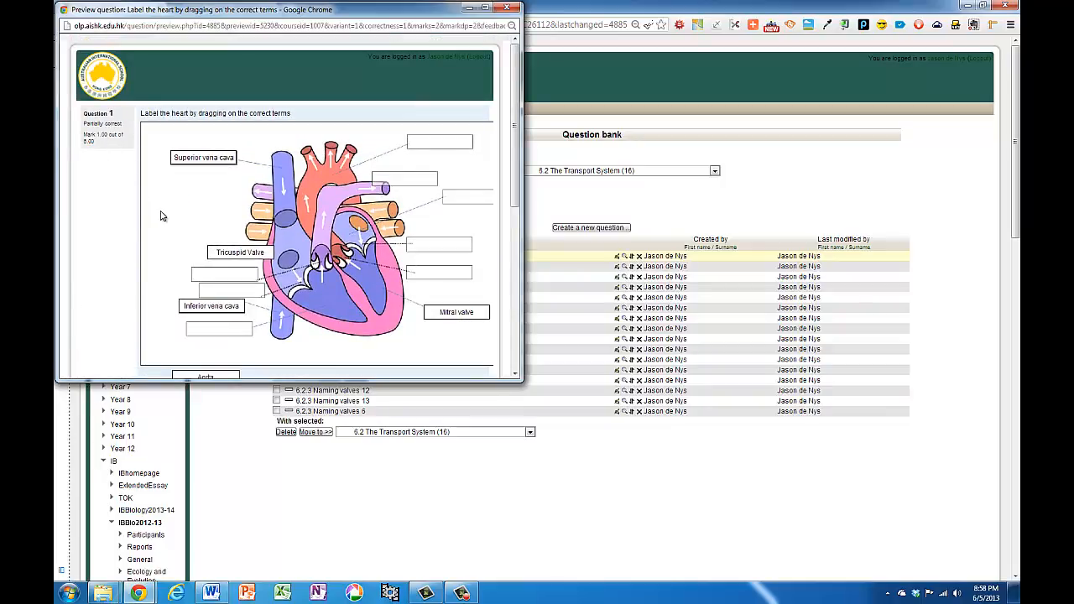
scroll("down", 3)
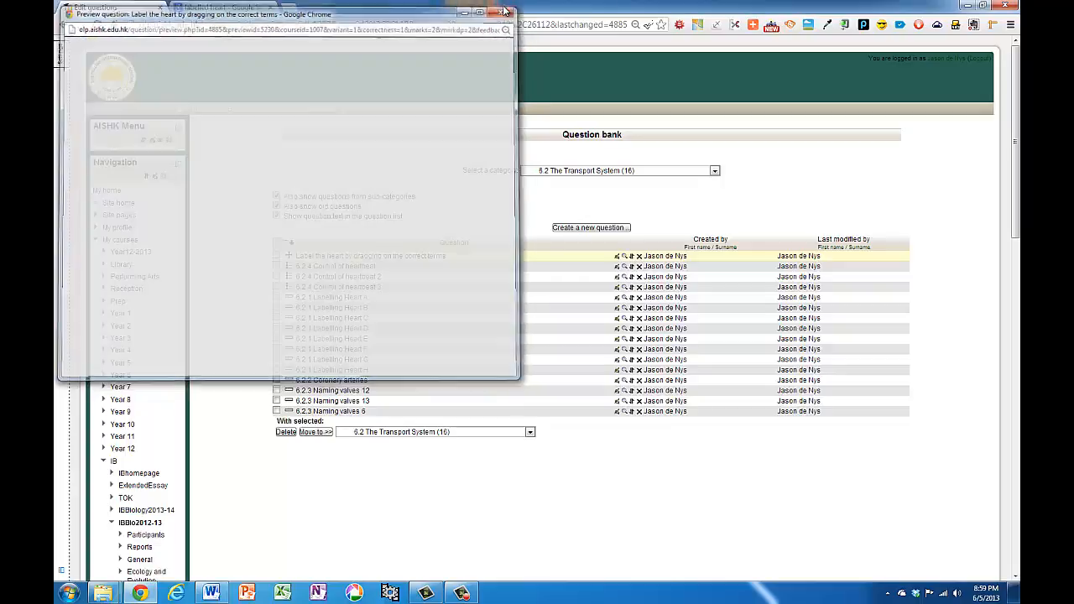
left_click(510, 11)
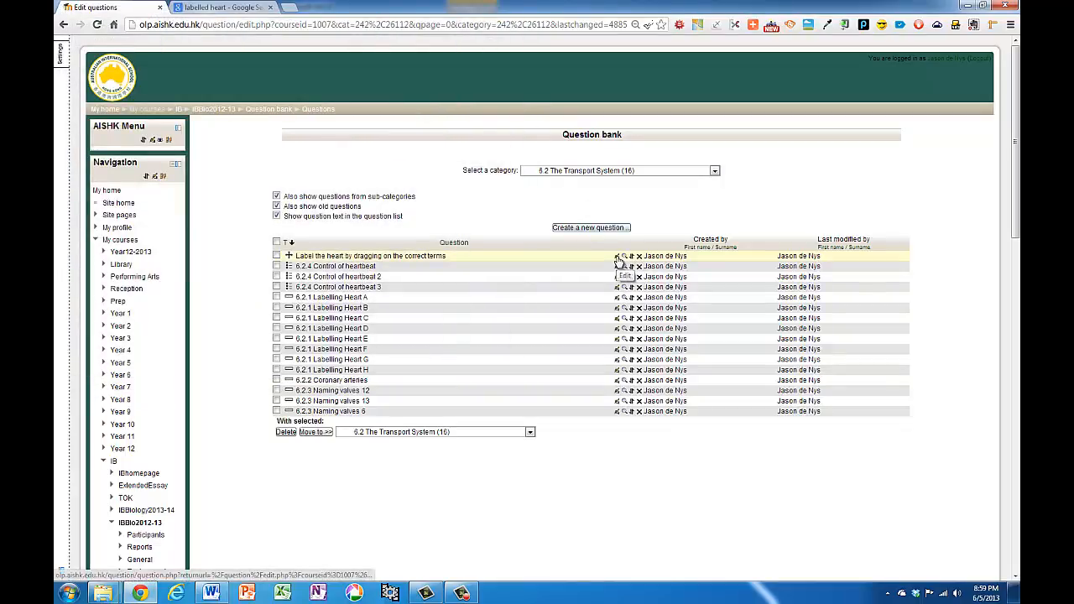